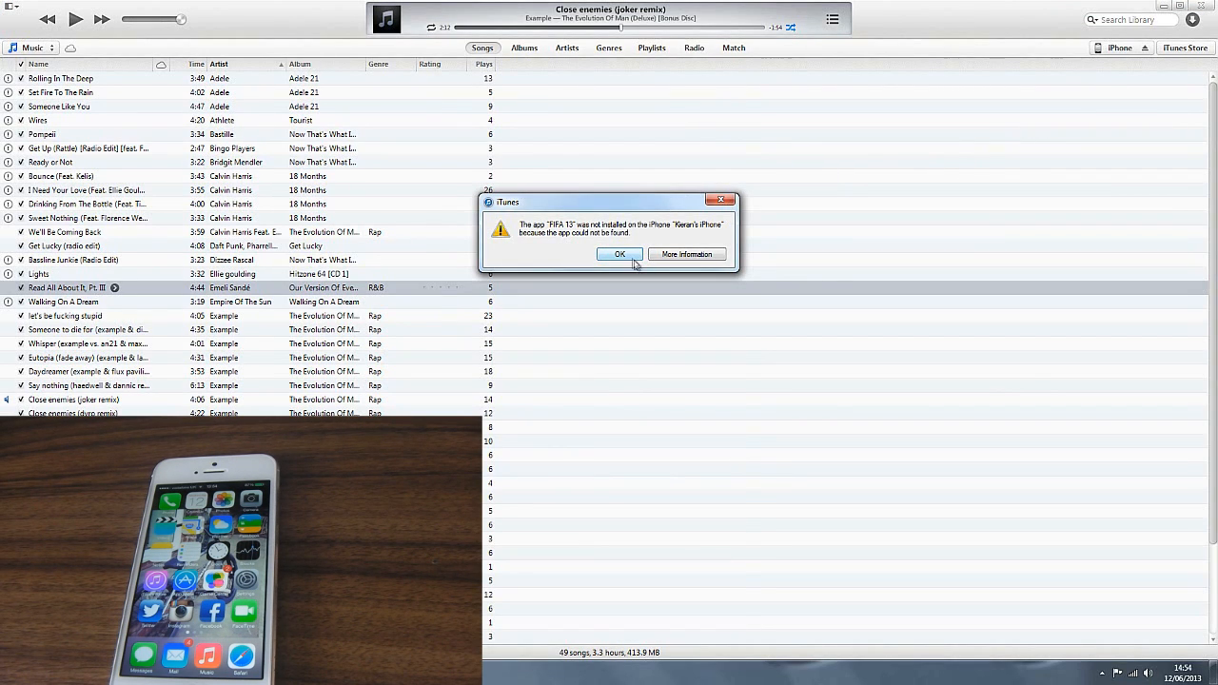
# Step: Dismiss the alert that FIFA 13 could not be installed
pyautogui.click(620, 254)
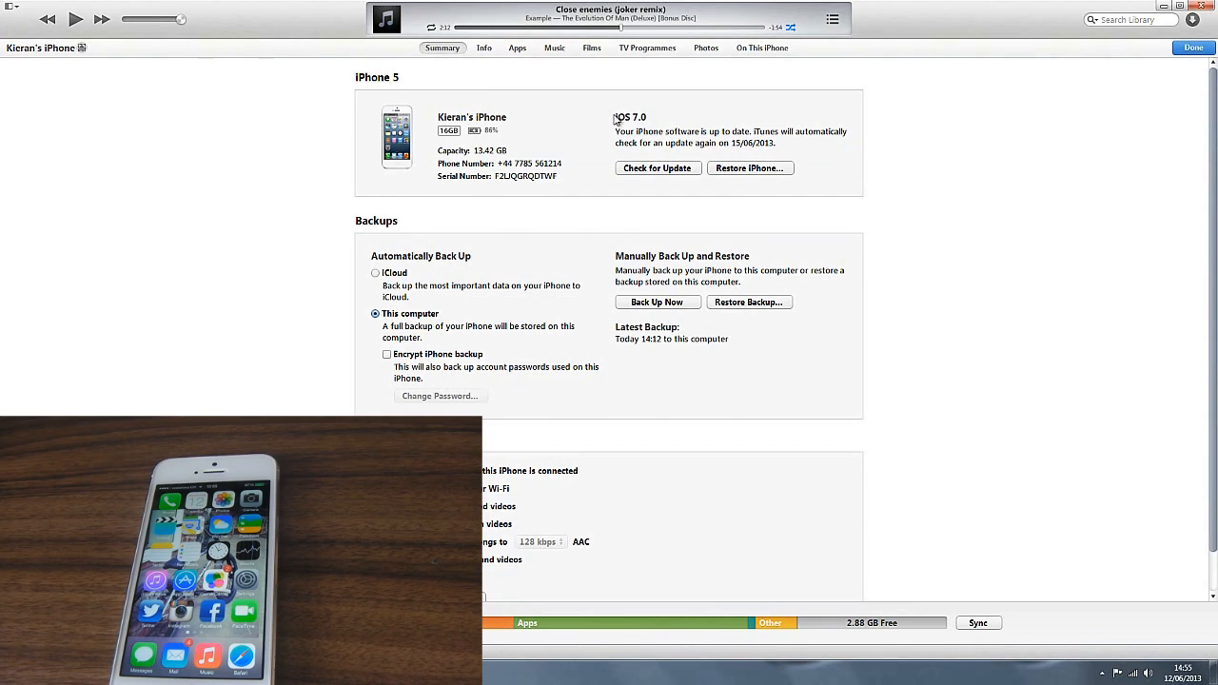
pyautogui.moveTo(666, 138)
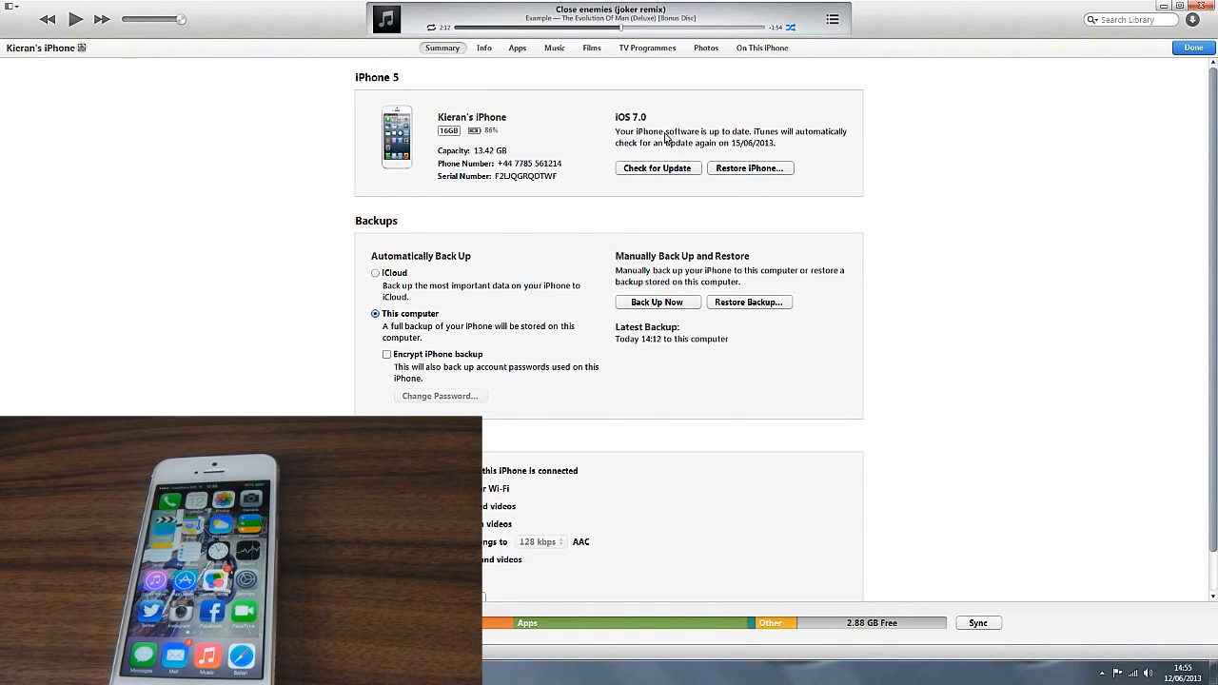
pyautogui.moveTo(713, 138)
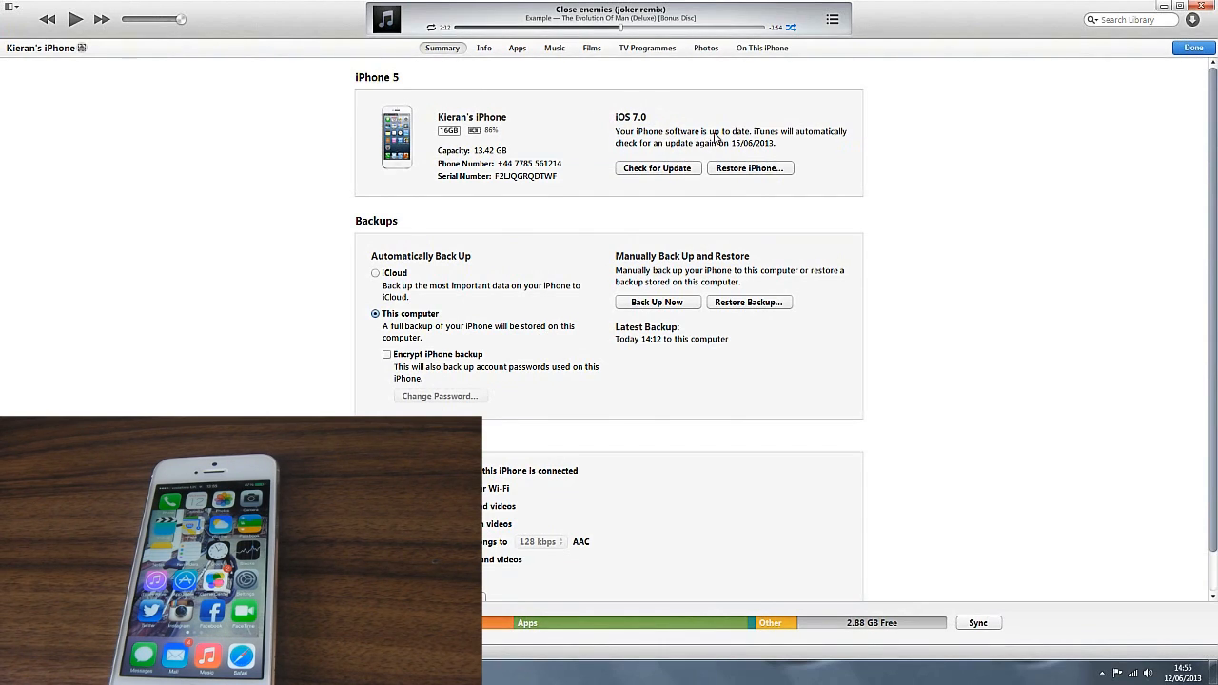
pyautogui.moveTo(740, 144)
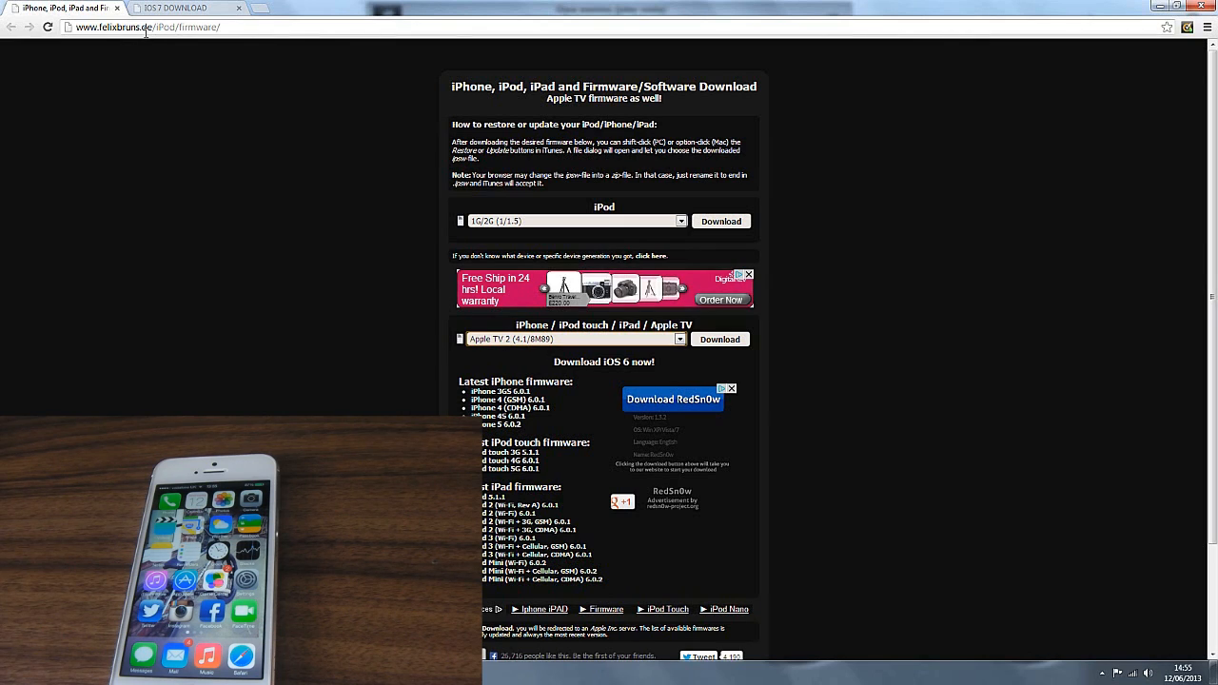
pyautogui.moveTo(258, 187)
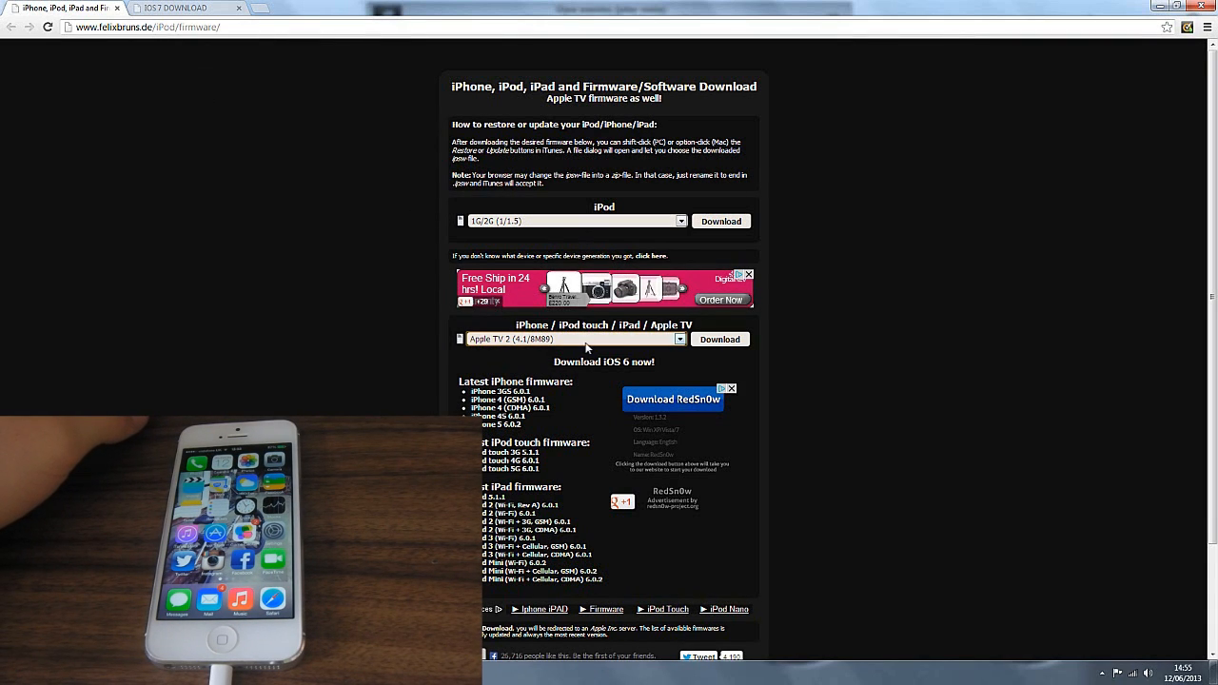
# Step: Pick iPhone 5 (6.1.4/10B350) from the iPhone/iPod touch/iPad/Apple TV firmware list
pyautogui.click(680, 338)
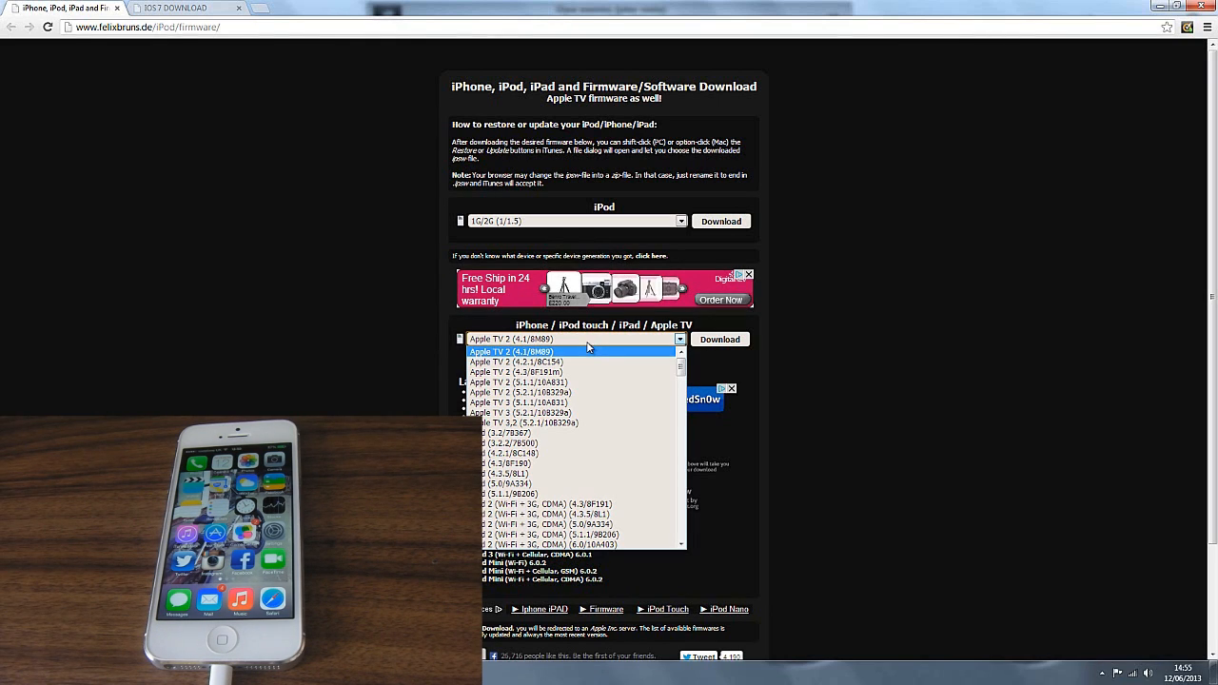
pyautogui.moveTo(588, 359)
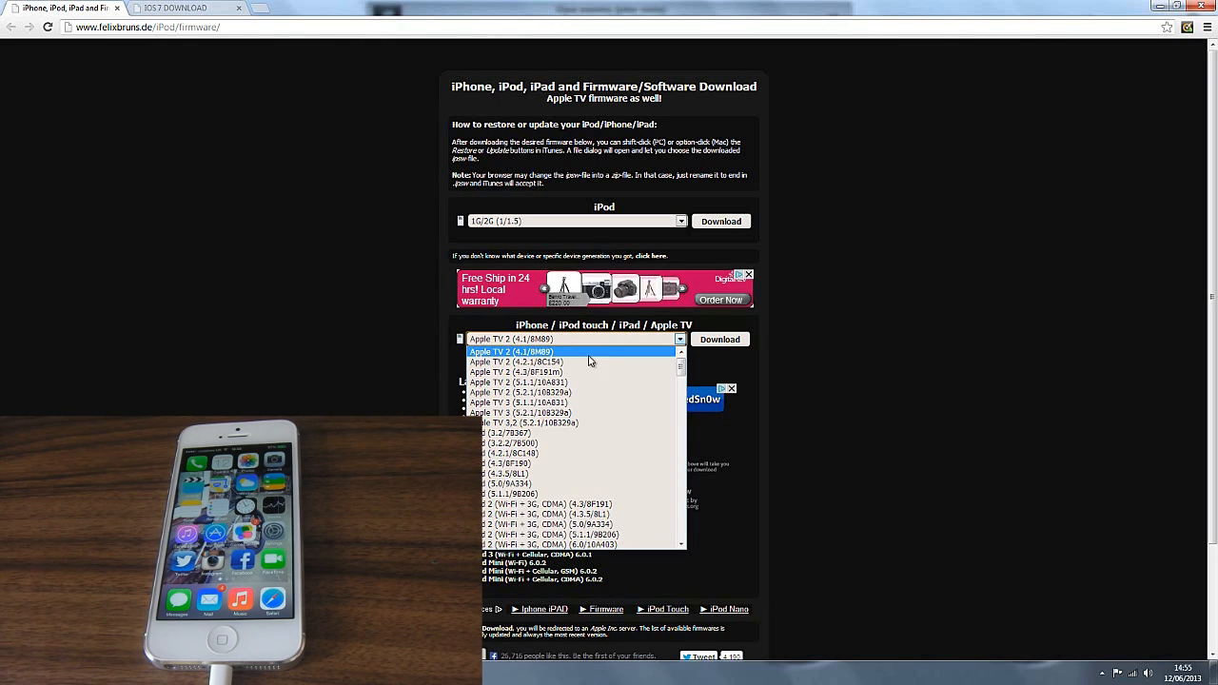
pyautogui.scroll(-3)
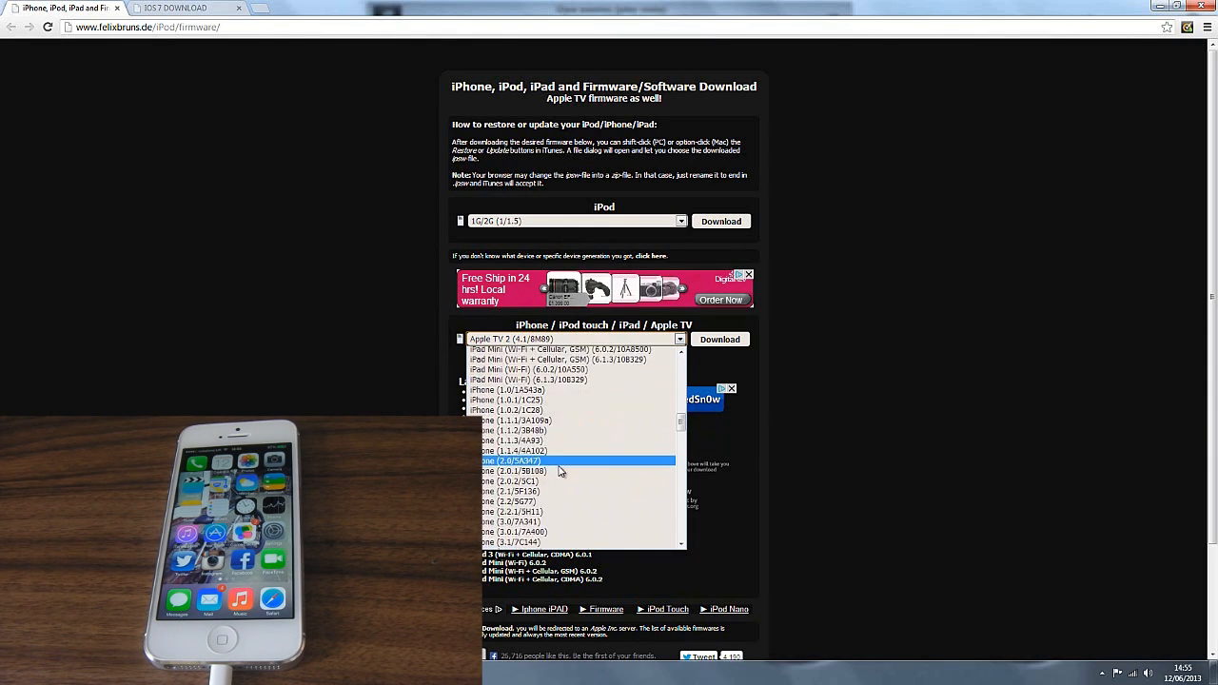
pyautogui.scroll(-3)
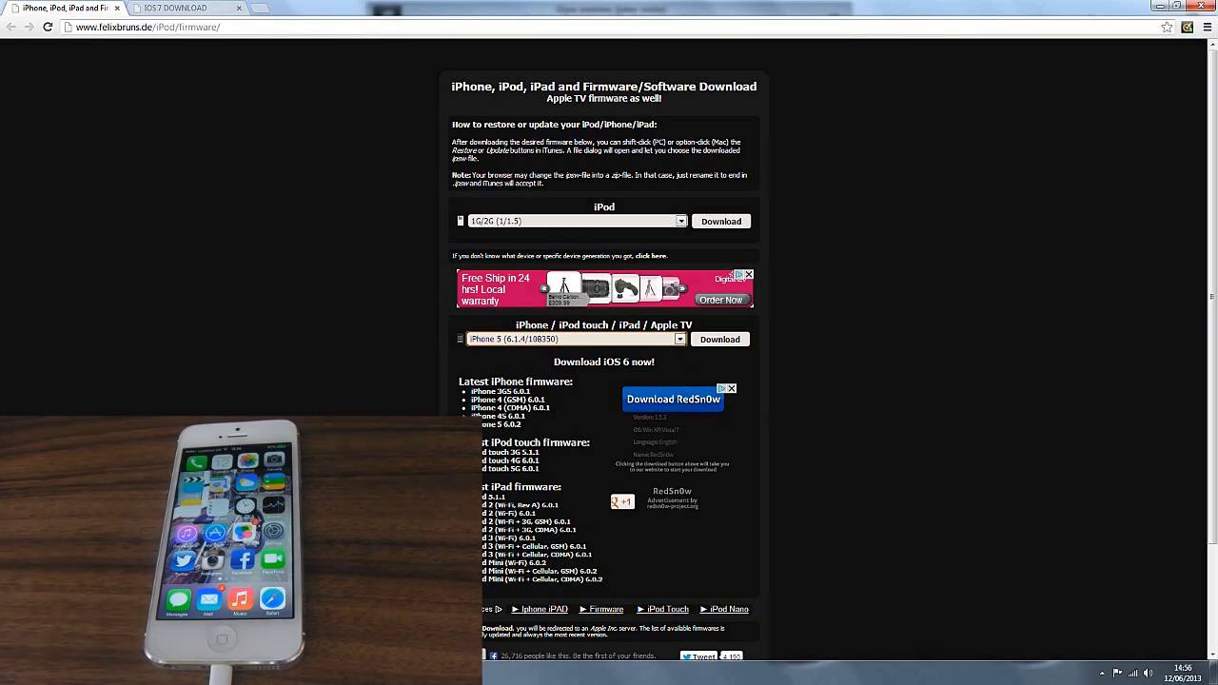
pyautogui.moveTo(349, 269)
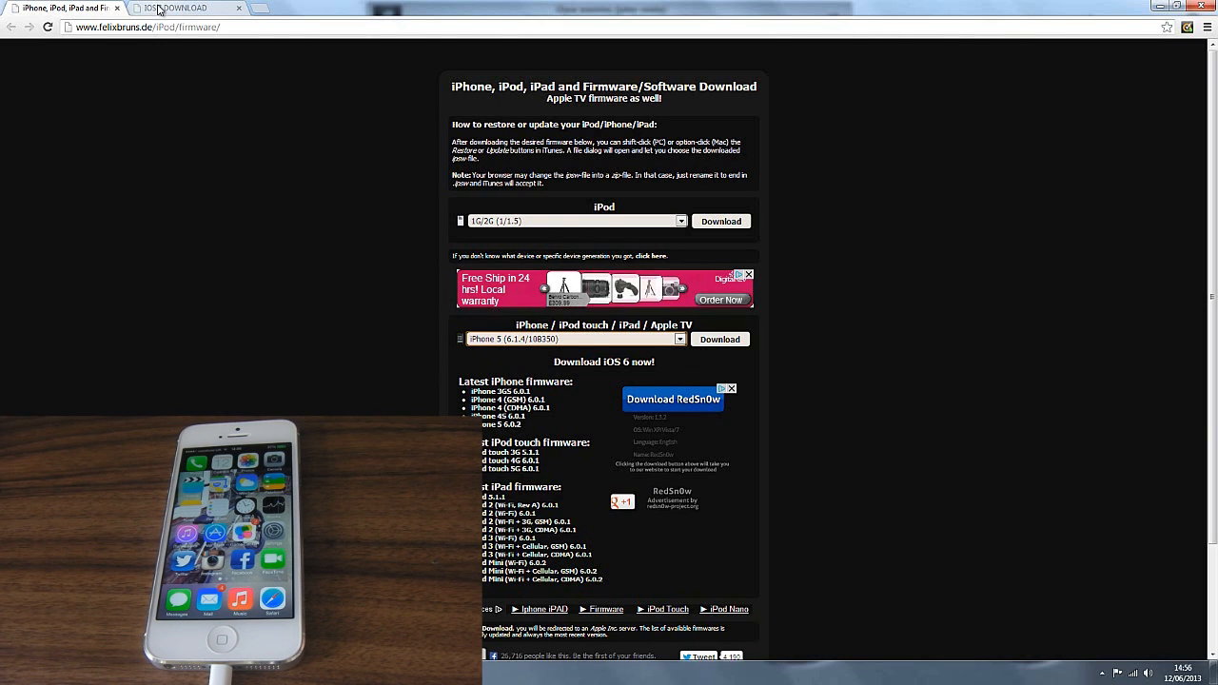
# Step: Switch to the gdeluxe.com iOS 7 download page and scroll to the Beta 1 downloads
pyautogui.click(176, 8)
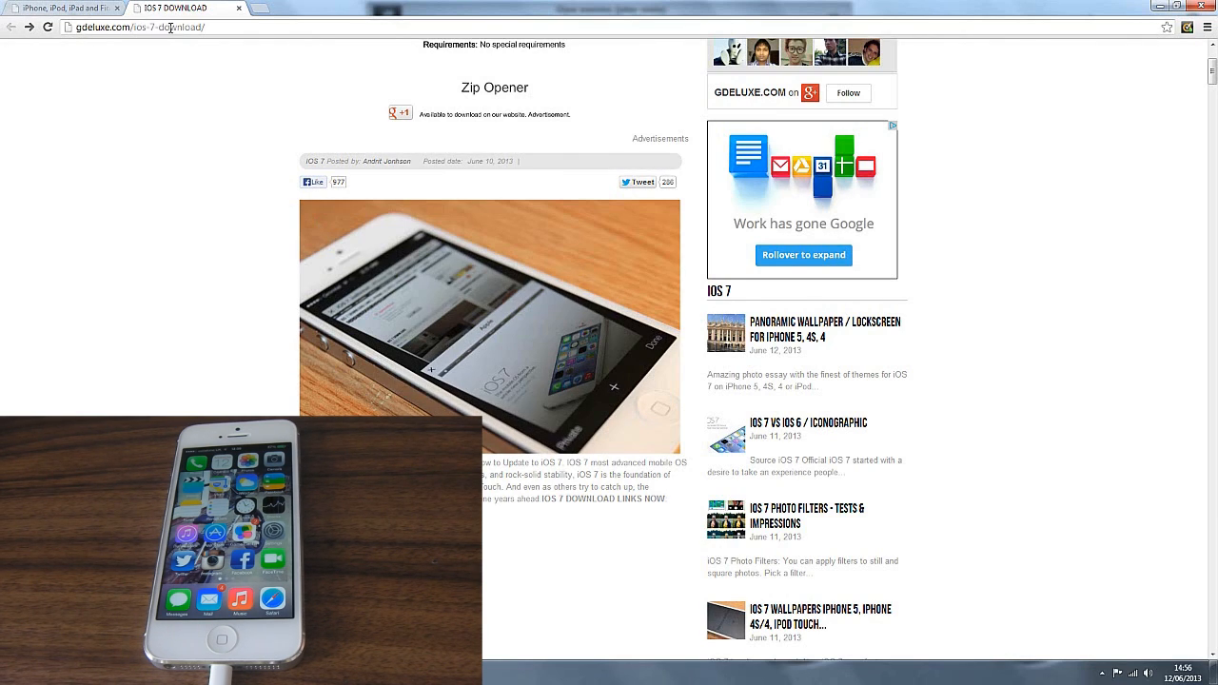
pyautogui.scroll(-3)
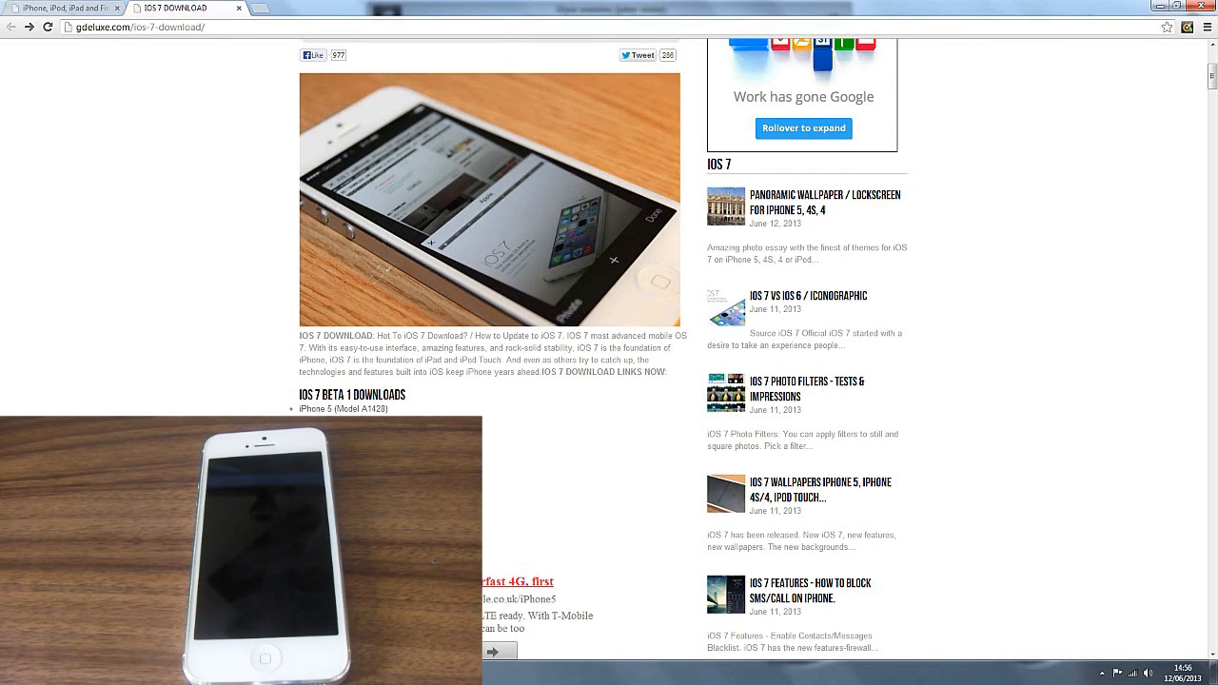
pyautogui.moveTo(393, 412)
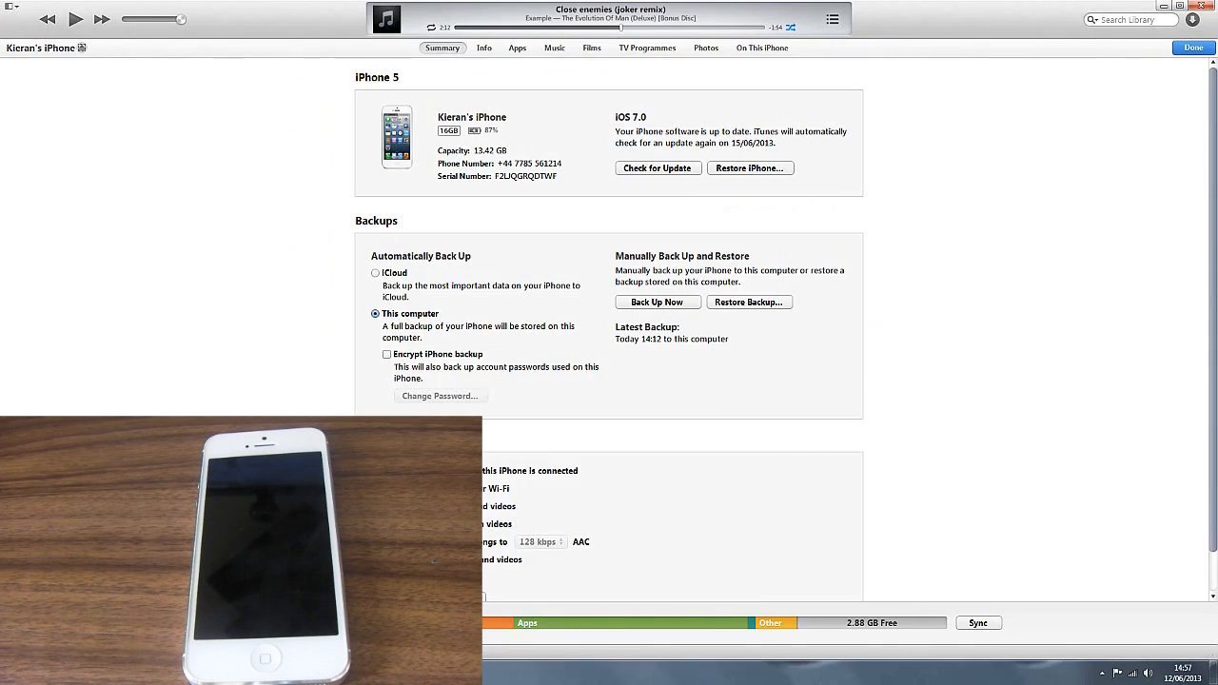
pyautogui.moveTo(241, 184)
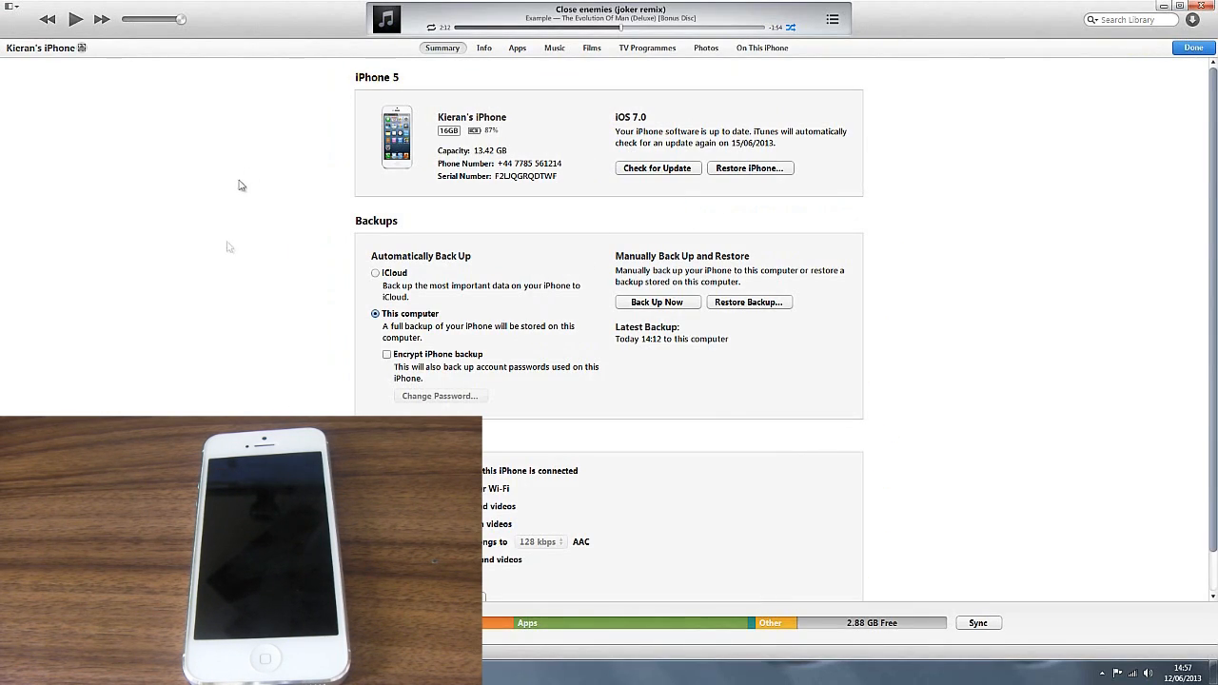
pyautogui.moveTo(854, 146)
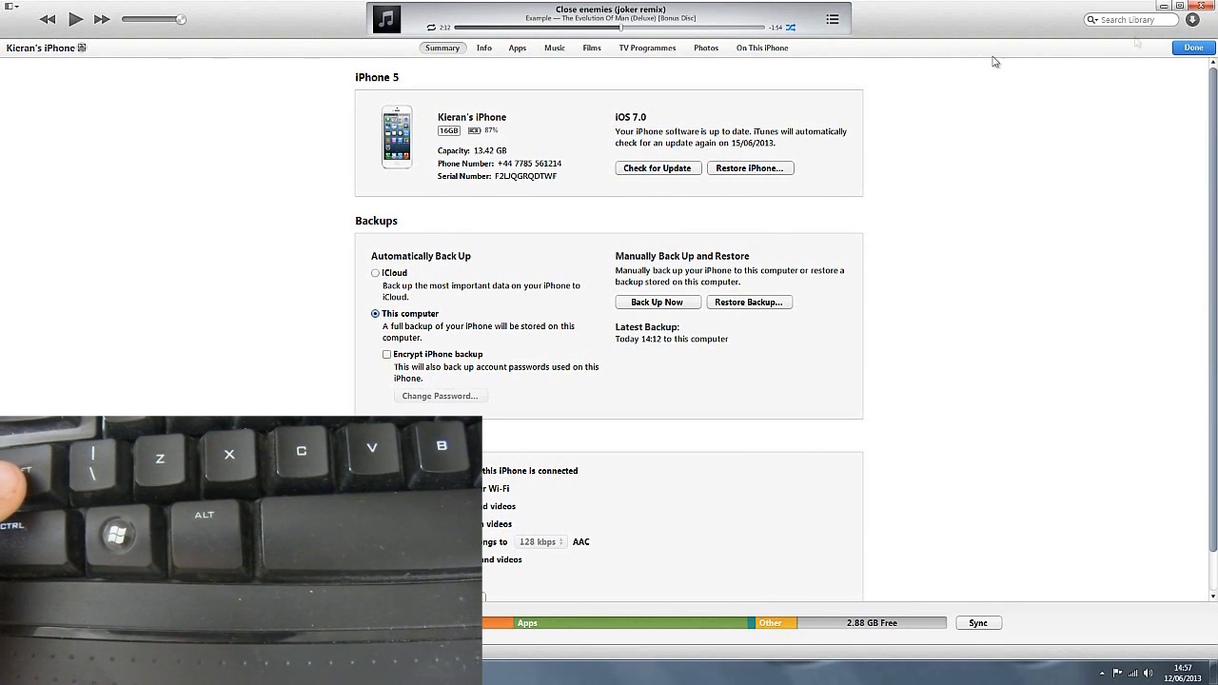
pyautogui.moveTo(731, 168)
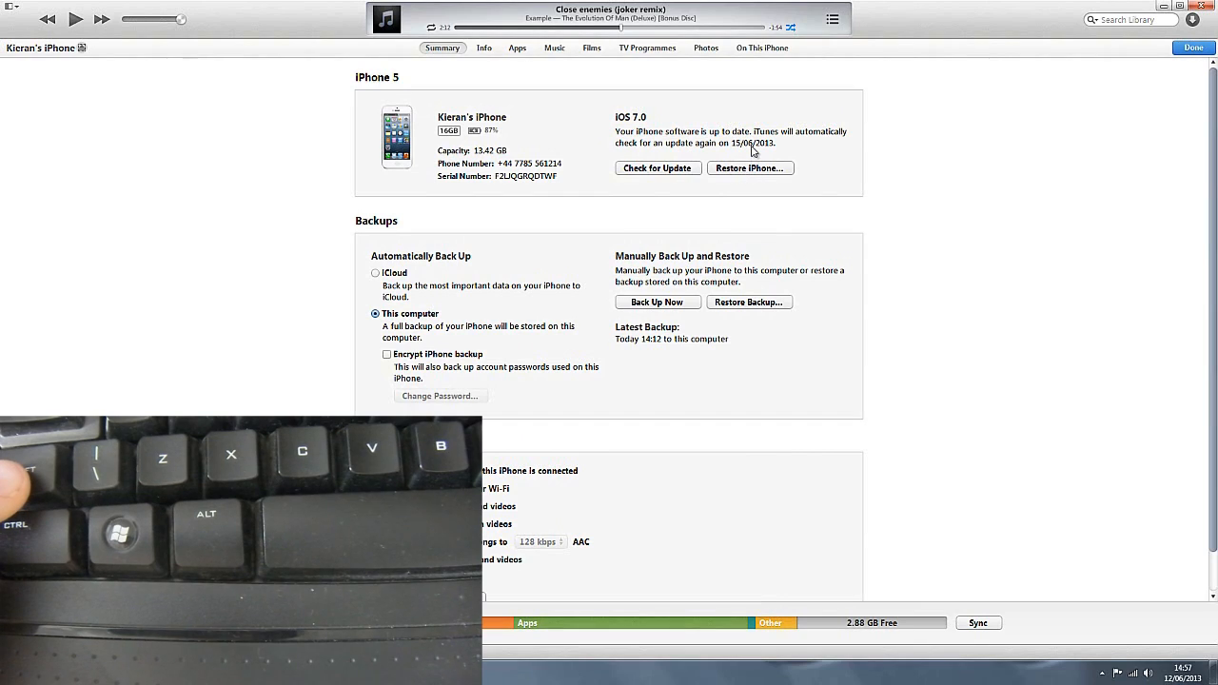
pyautogui.moveTo(748, 179)
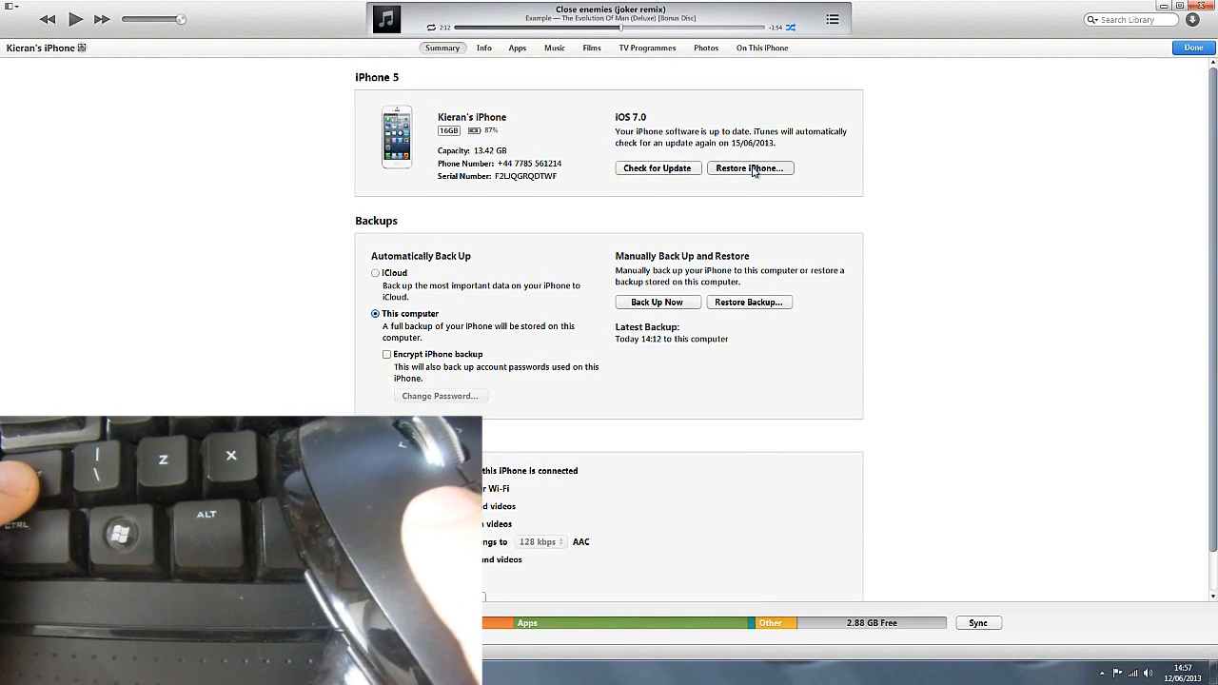
# Step: Attempt Restore iPhone twice, dismissing the Find My iPhone warning each time
pyautogui.click(750, 169)
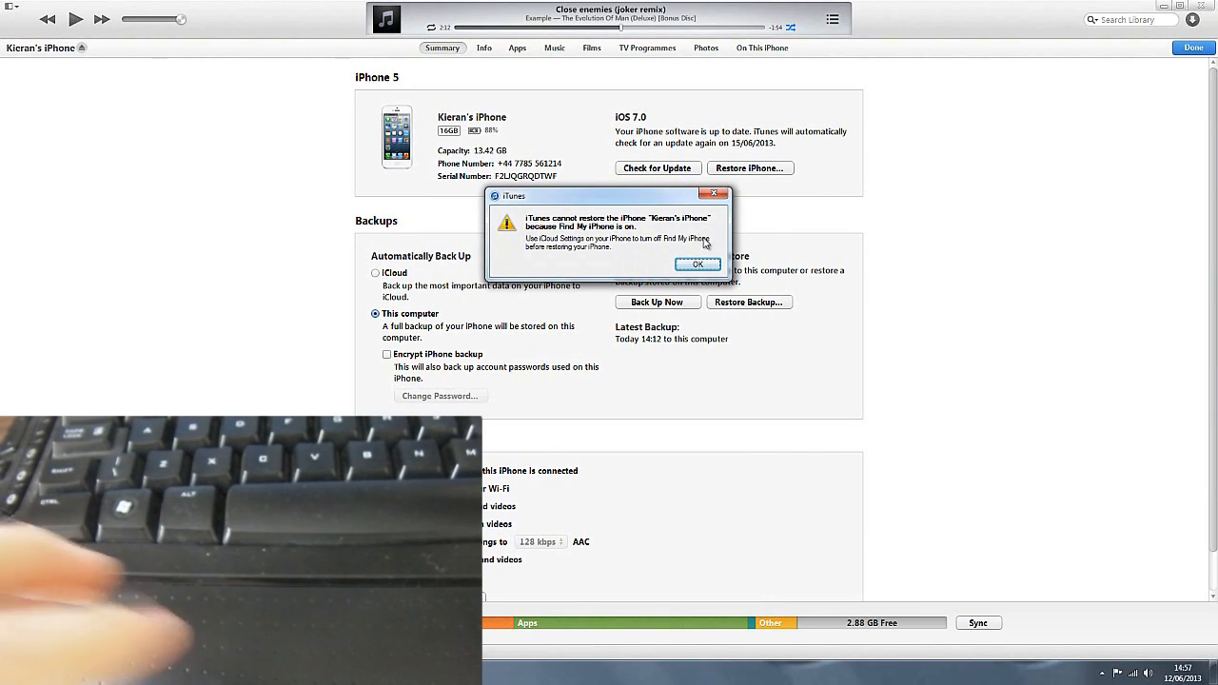
pyautogui.moveTo(704, 249)
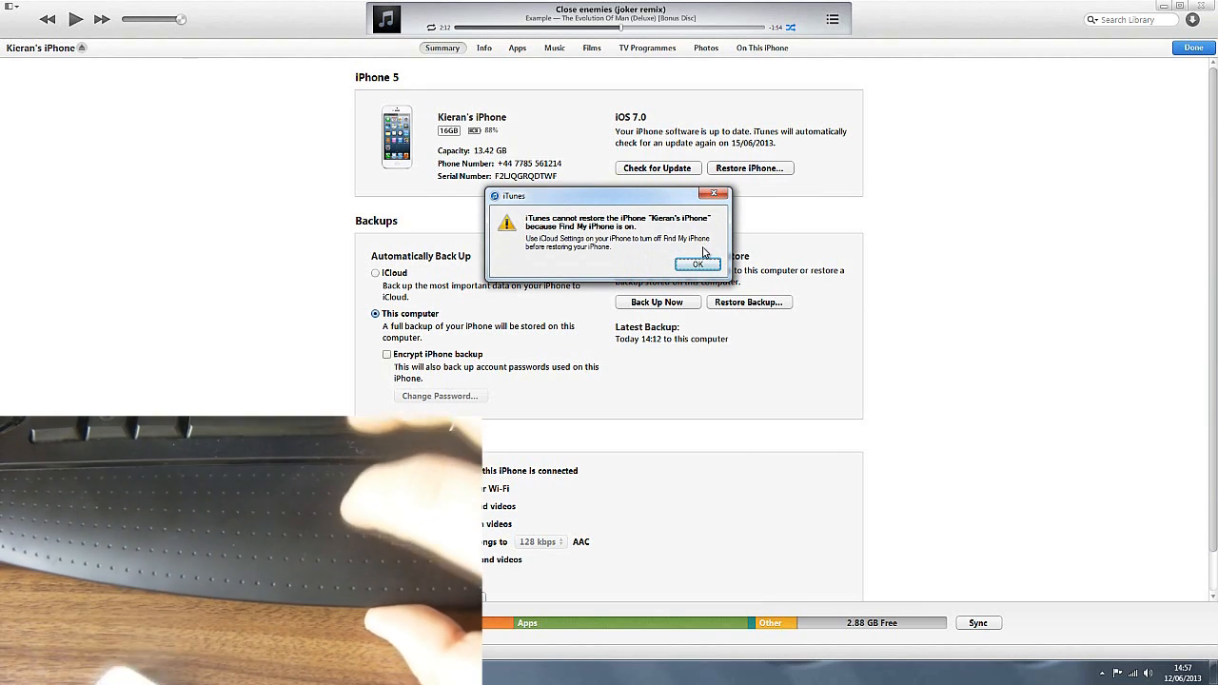
pyautogui.moveTo(712, 292)
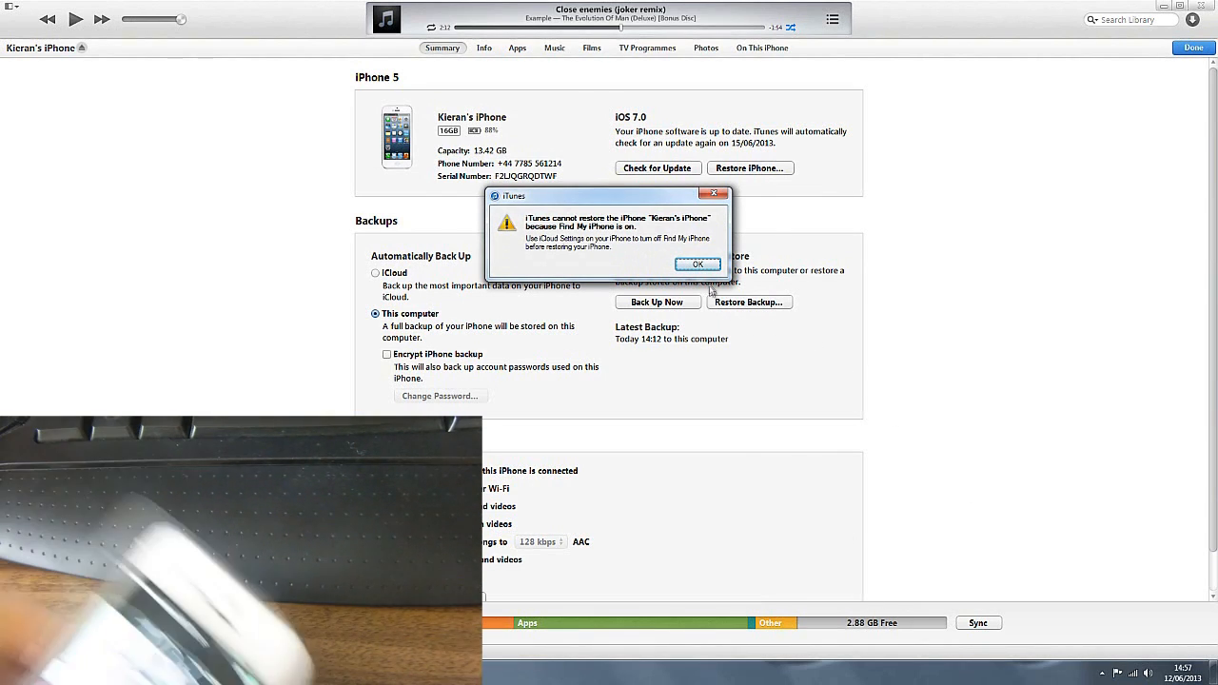
pyautogui.click(698, 263)
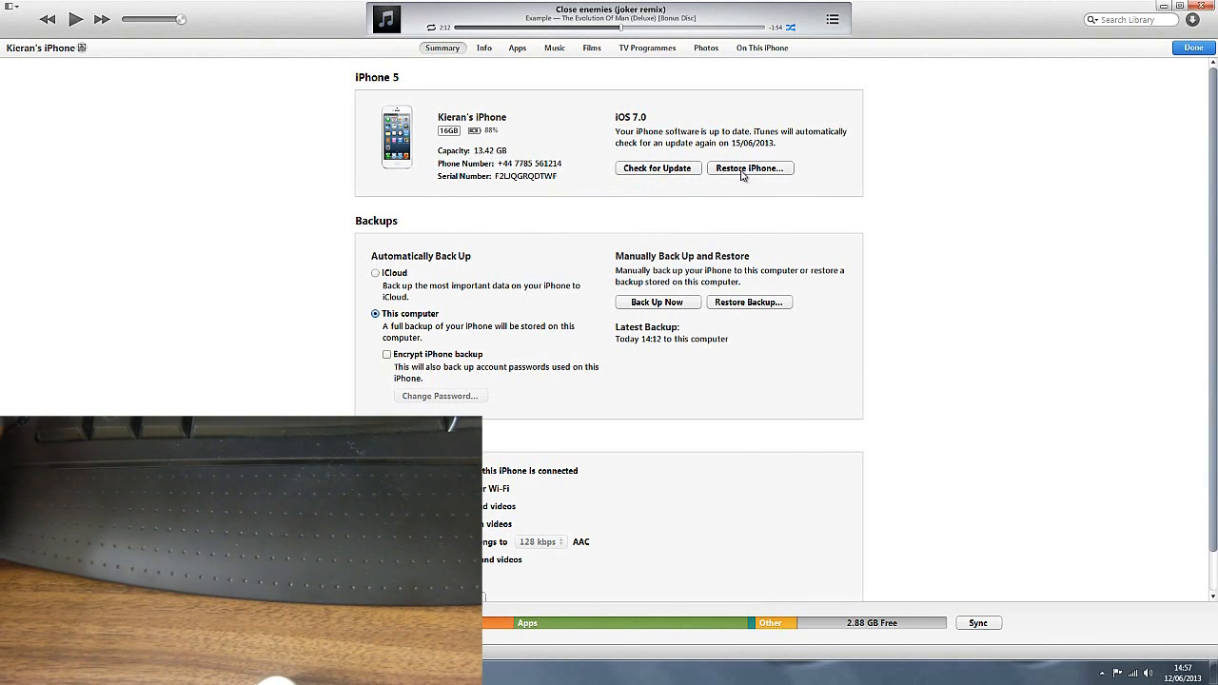
pyautogui.click(749, 168)
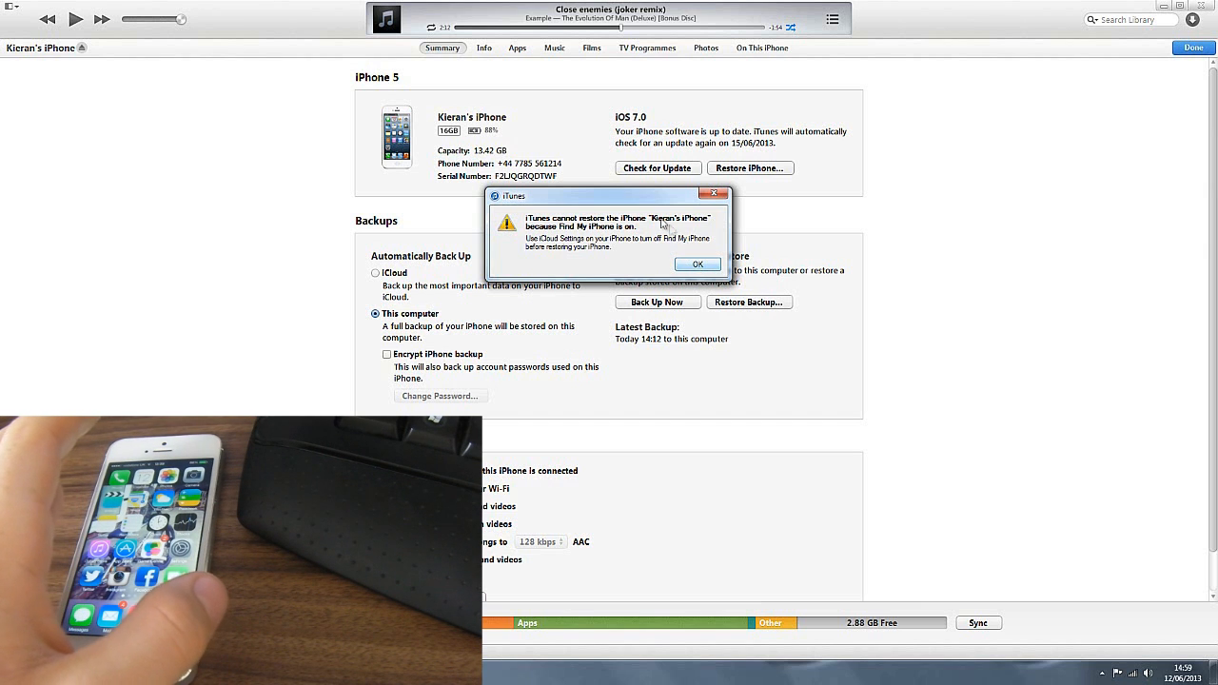
pyautogui.click(697, 264)
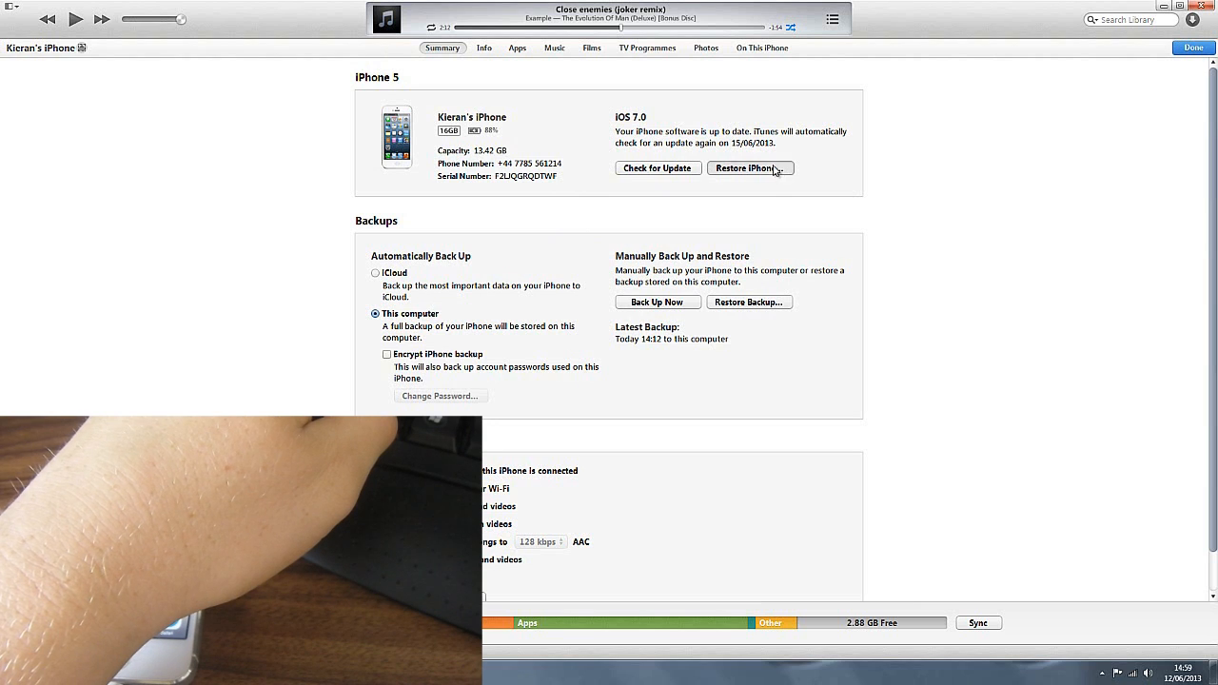
# Step: Choose the iPhone5,2 6.1.4 restore file from Downloads for a custom restore
pyautogui.click(749, 169)
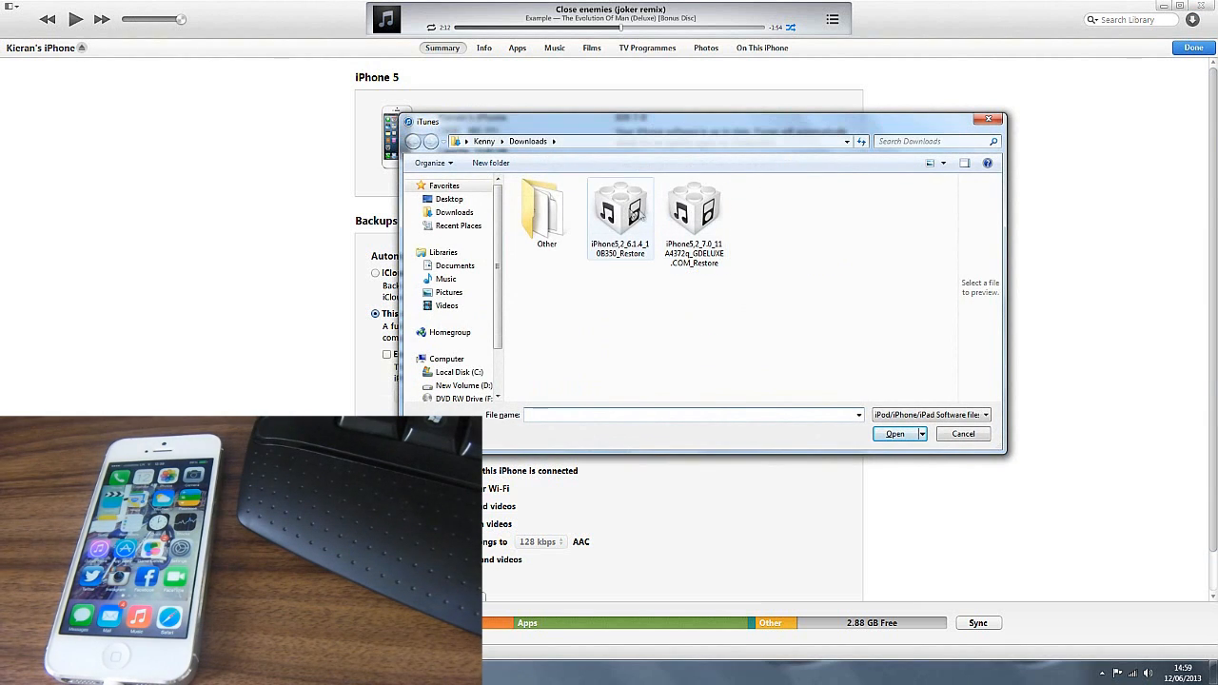
pyautogui.moveTo(619, 205)
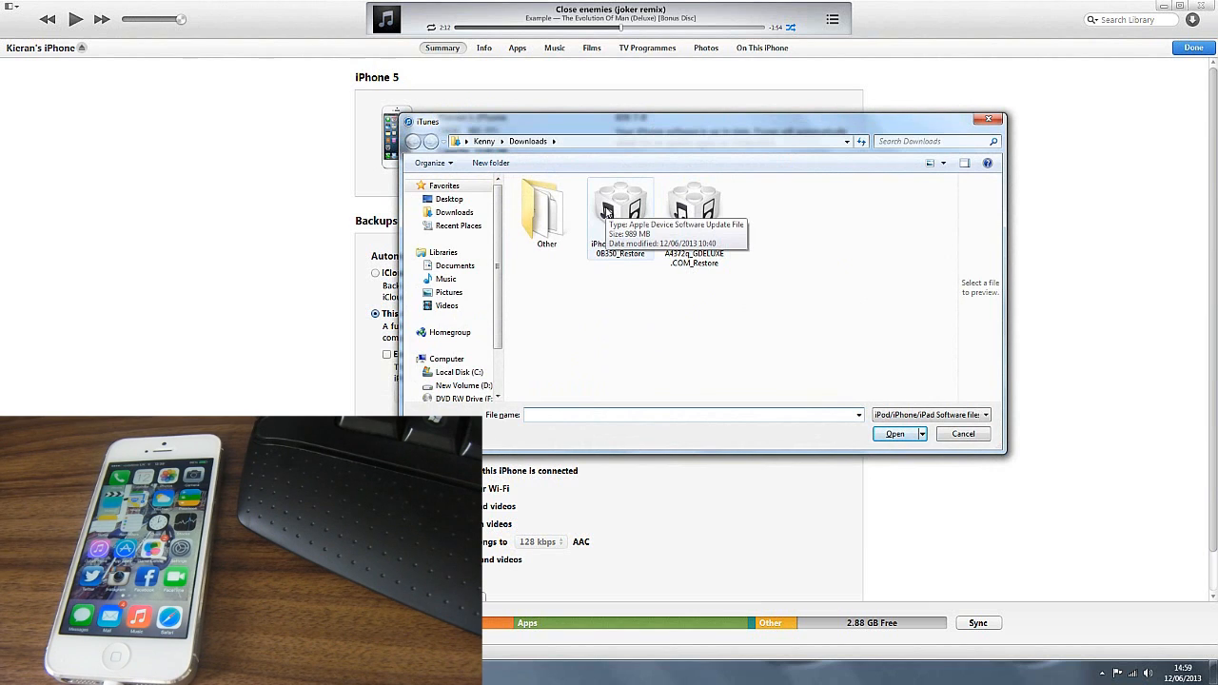
pyautogui.moveTo(602, 167)
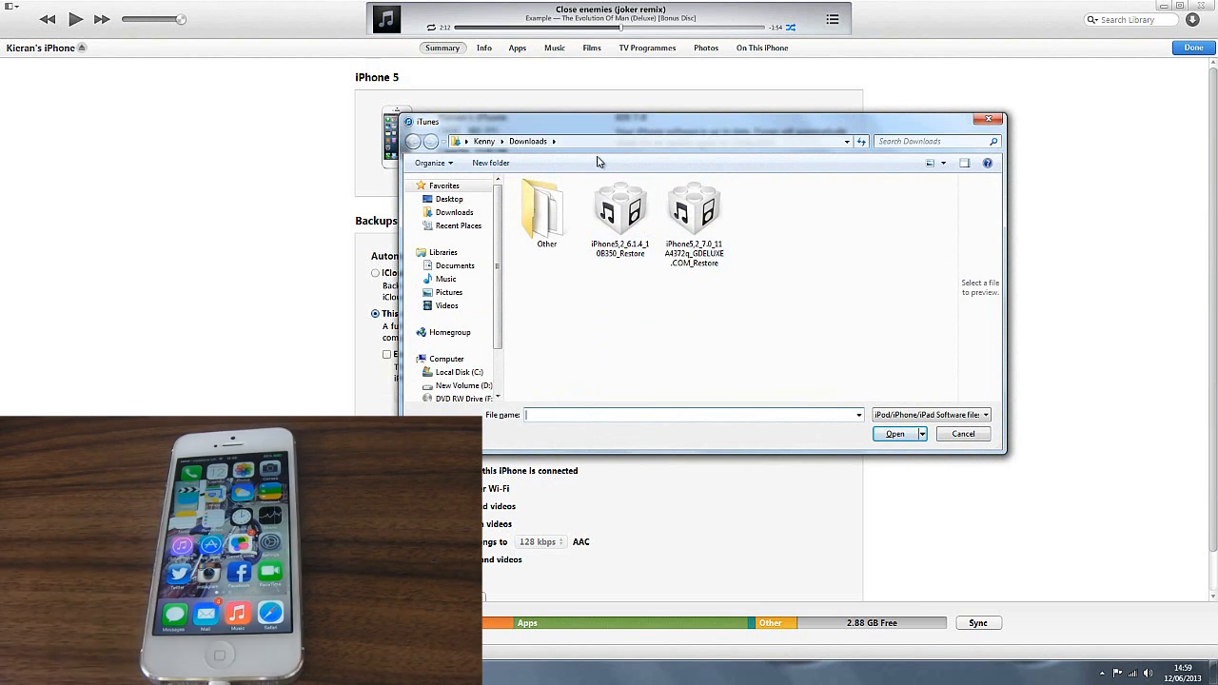
pyautogui.click(693, 207)
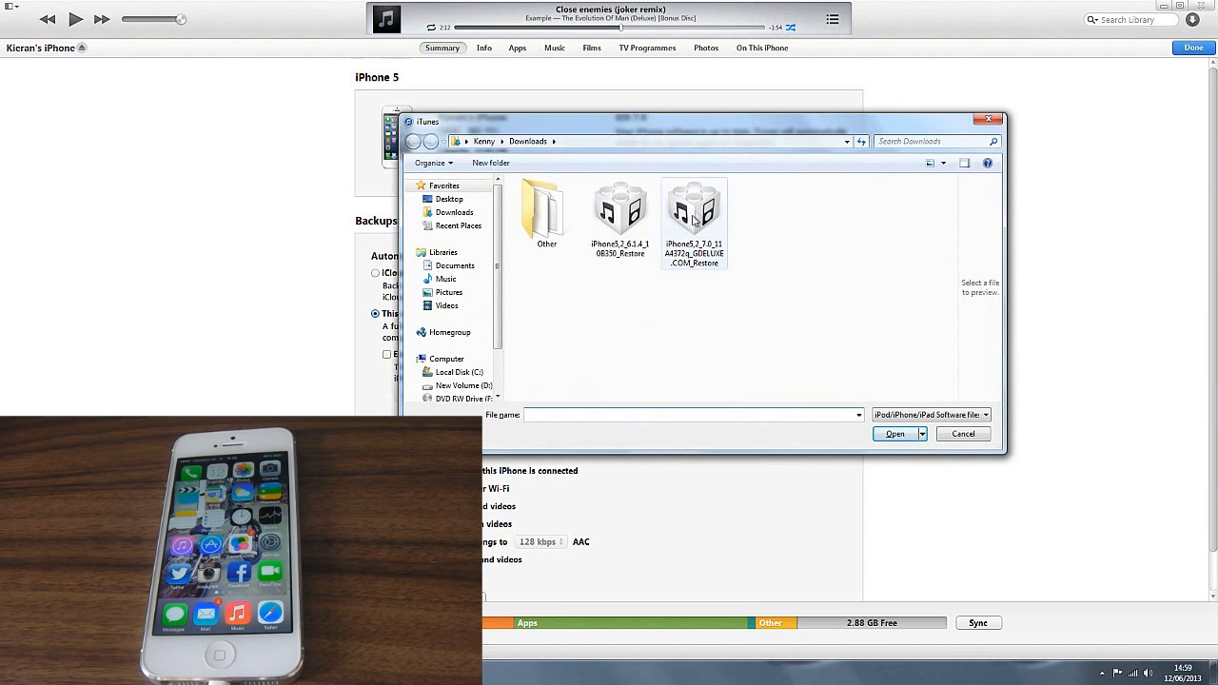
pyautogui.click(621, 207)
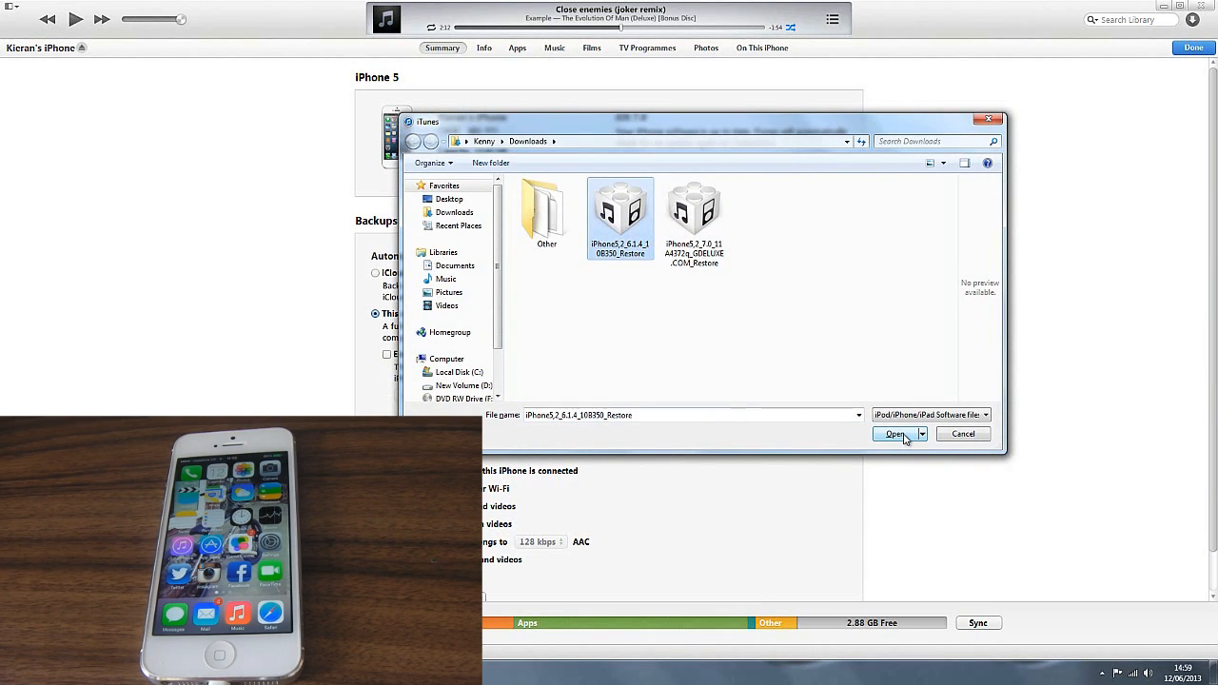
pyautogui.click(893, 434)
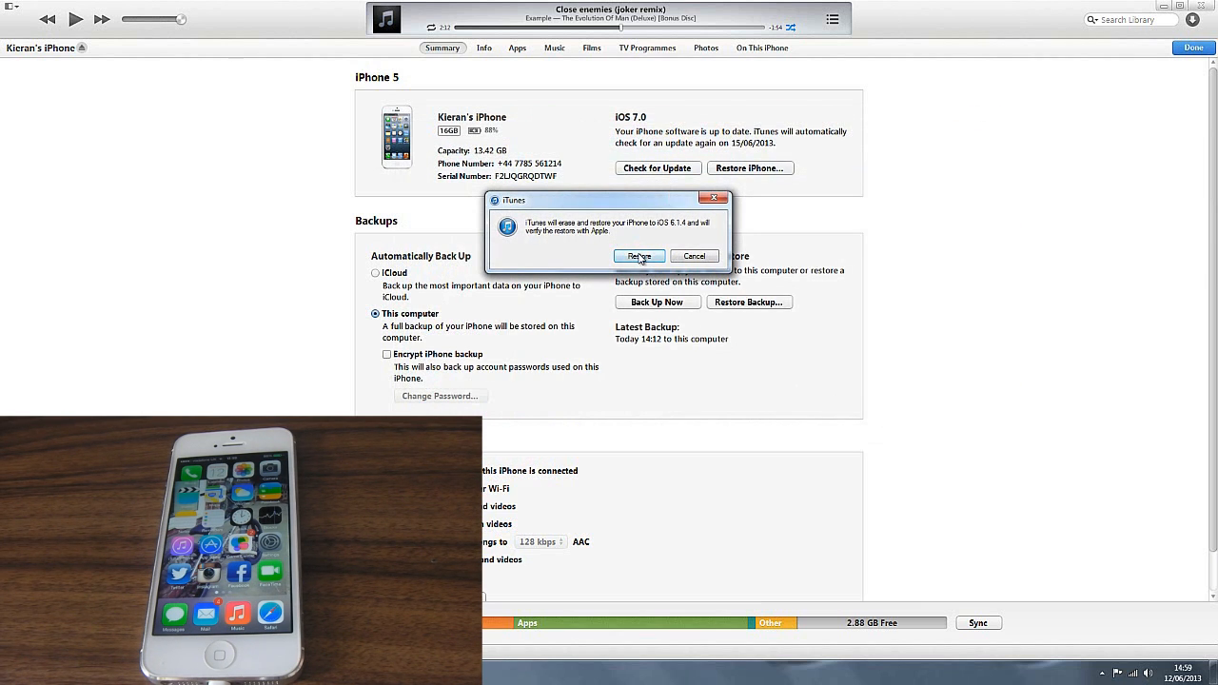
# Step: Confirm erasing and restoring the iPhone to iOS 6.1.4
pyautogui.click(639, 256)
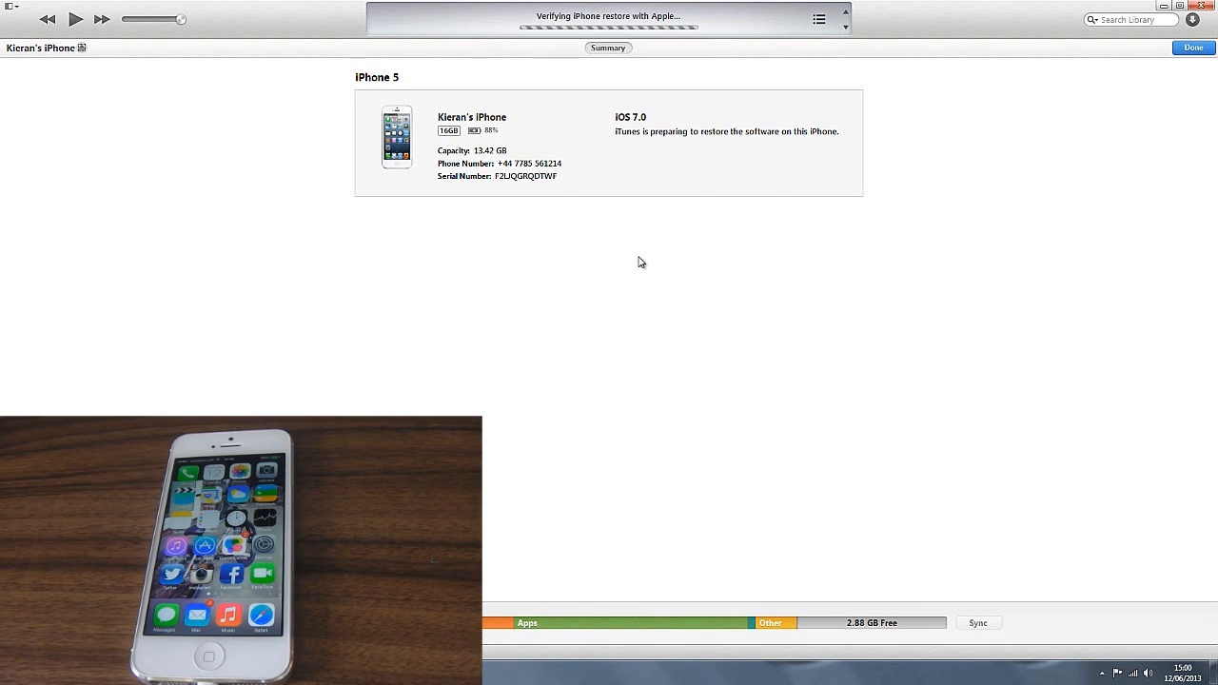
pyautogui.moveTo(642, 236)
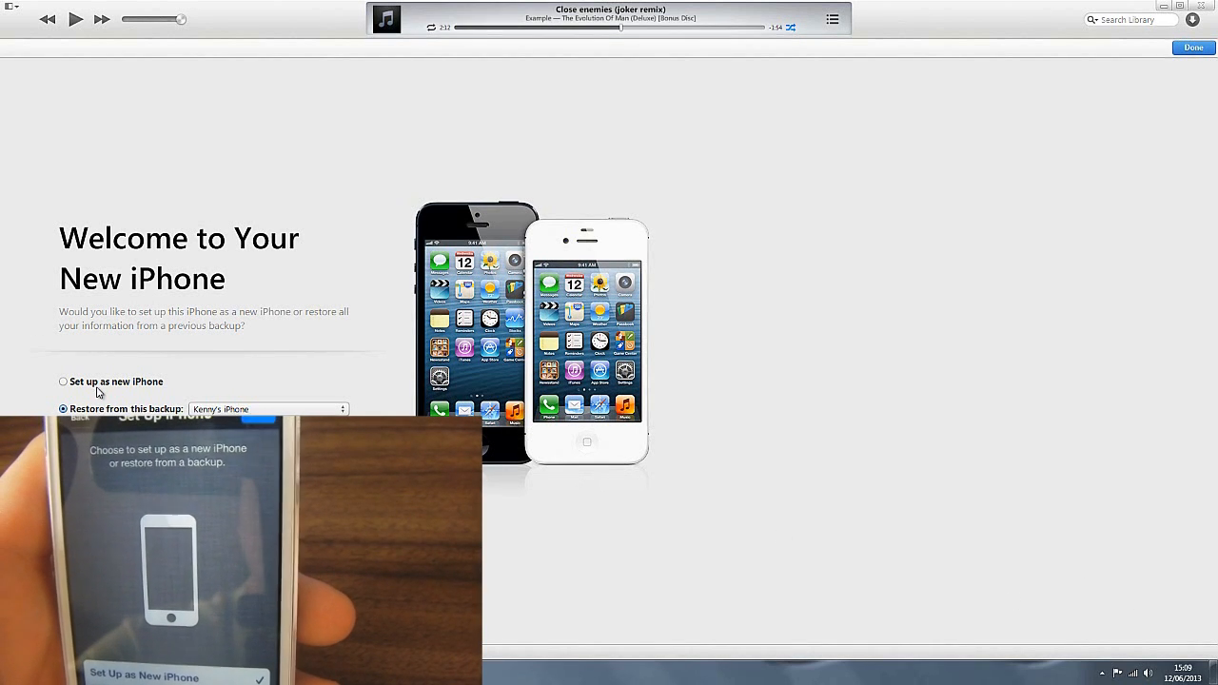
# Step: Choose 'Set up as new iPhone' on the welcome page
pyautogui.click(64, 382)
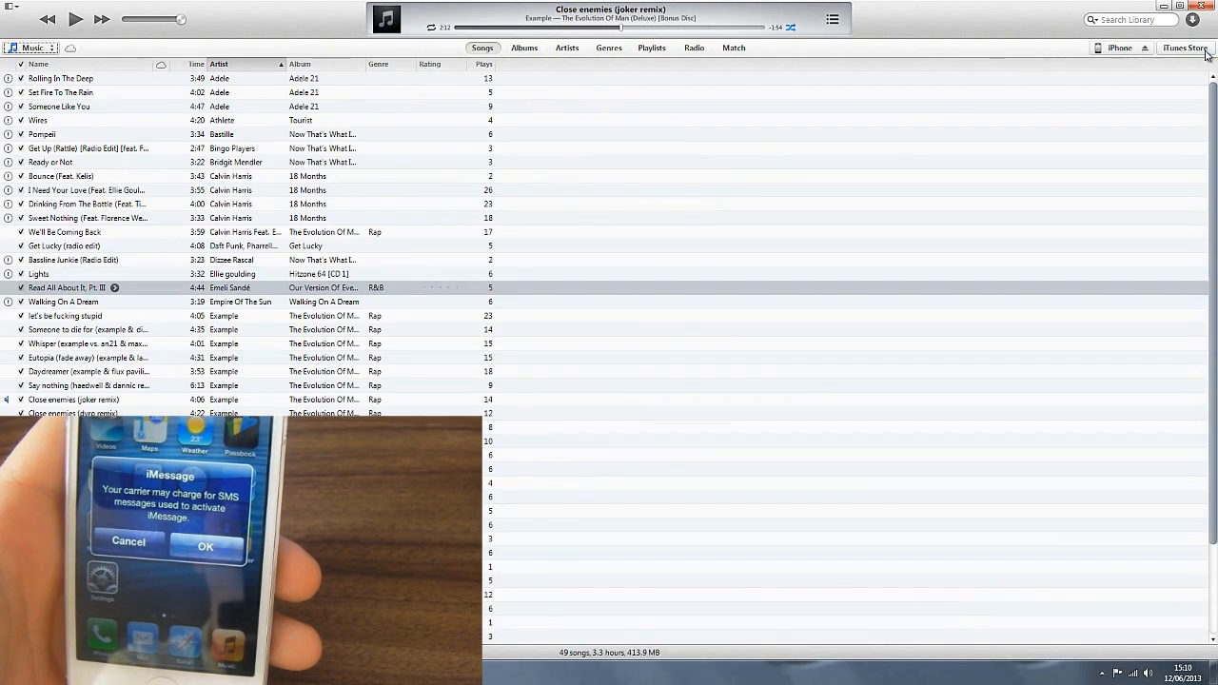
# Step: Open the iPhone's Summary page, now reporting iOS 6.1.4
pyautogui.click(1120, 48)
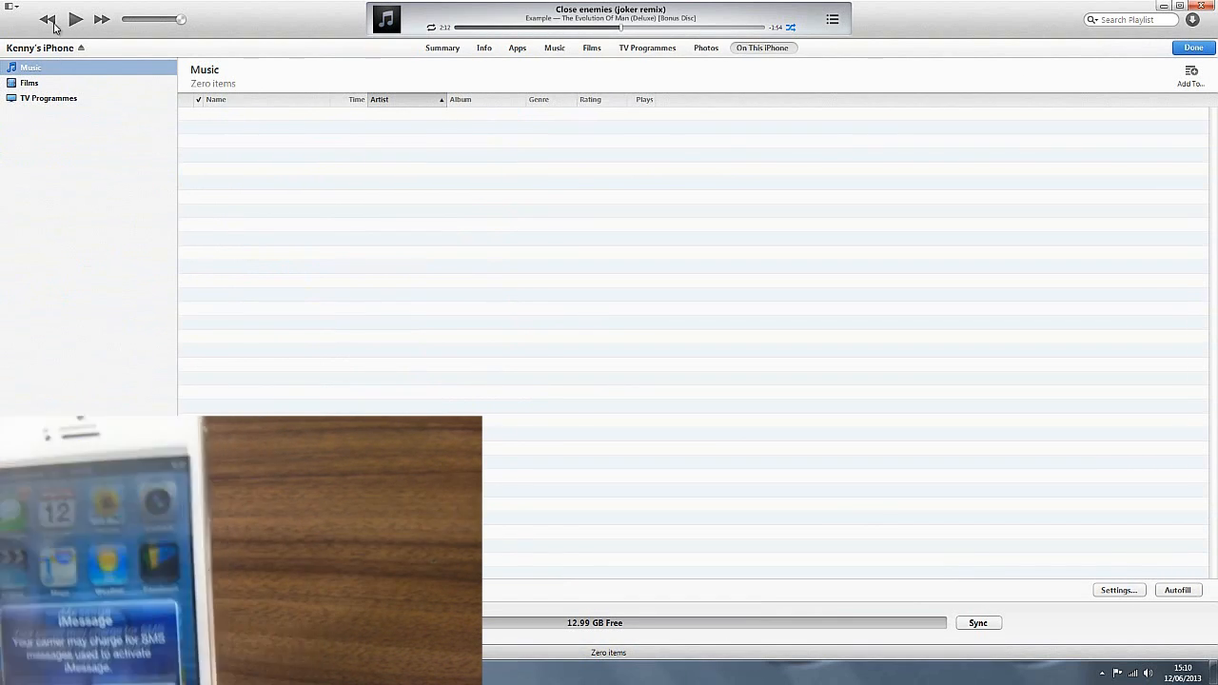
pyautogui.click(442, 48)
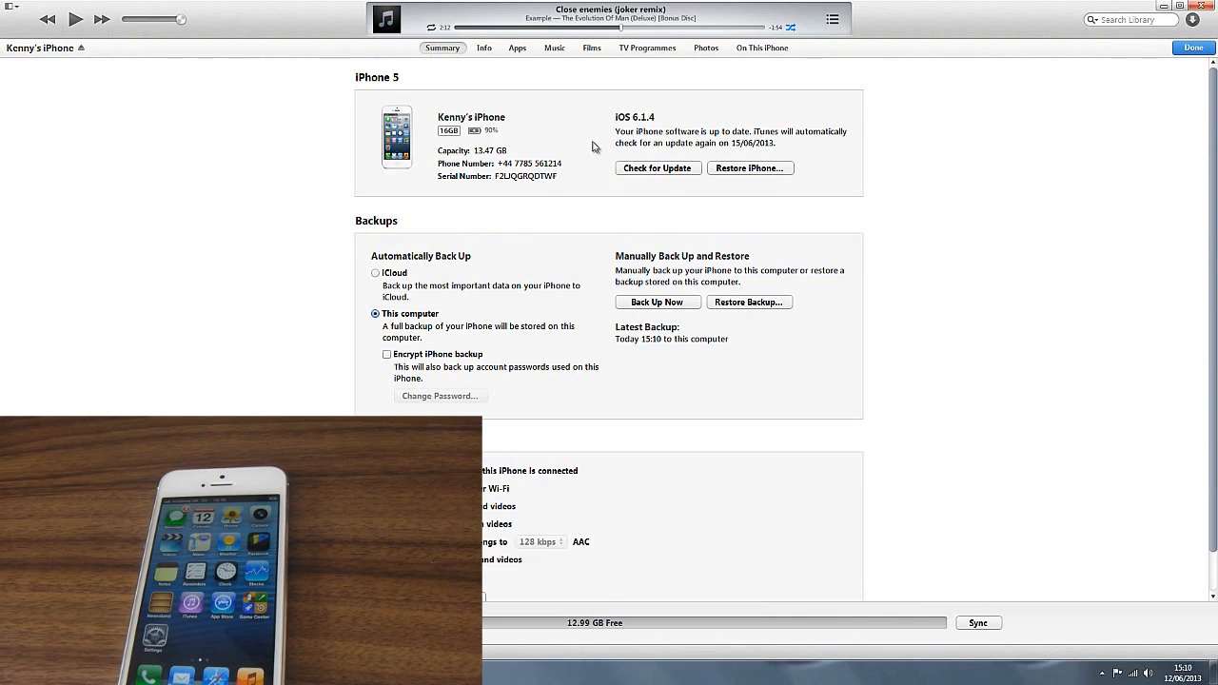
pyautogui.moveTo(642, 176)
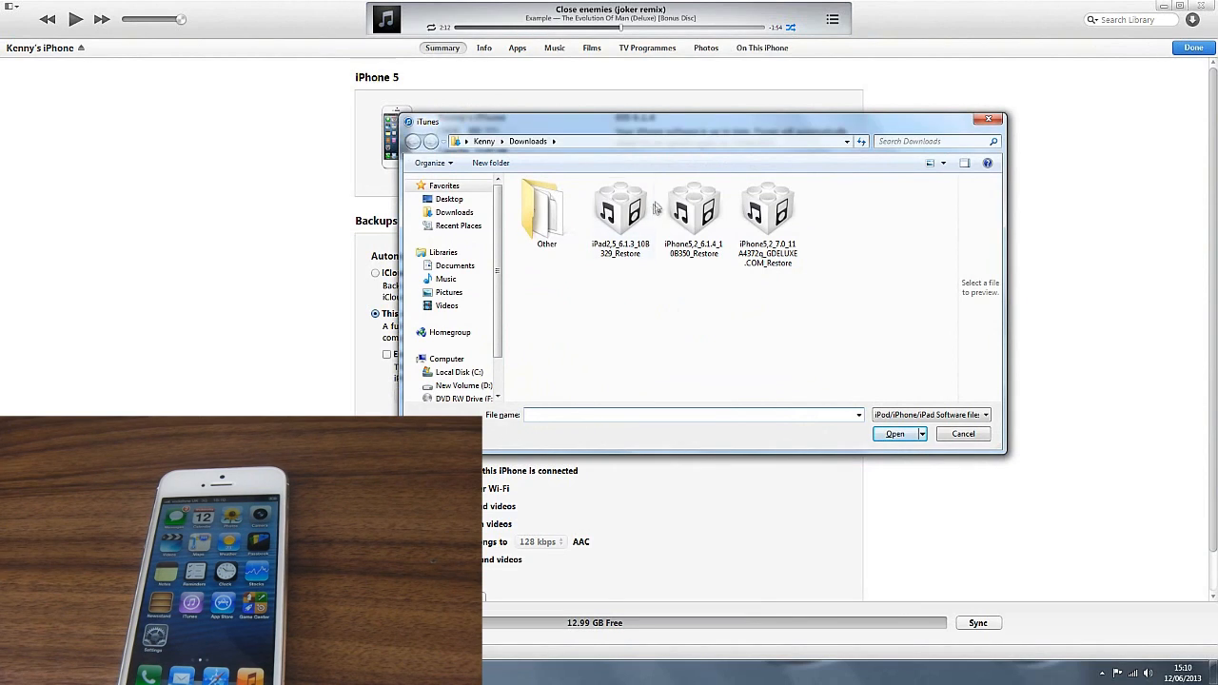
# Step: Load the iPhone5,2 7.0 GDELUXE restore file and confirm the update
pyautogui.click(767, 209)
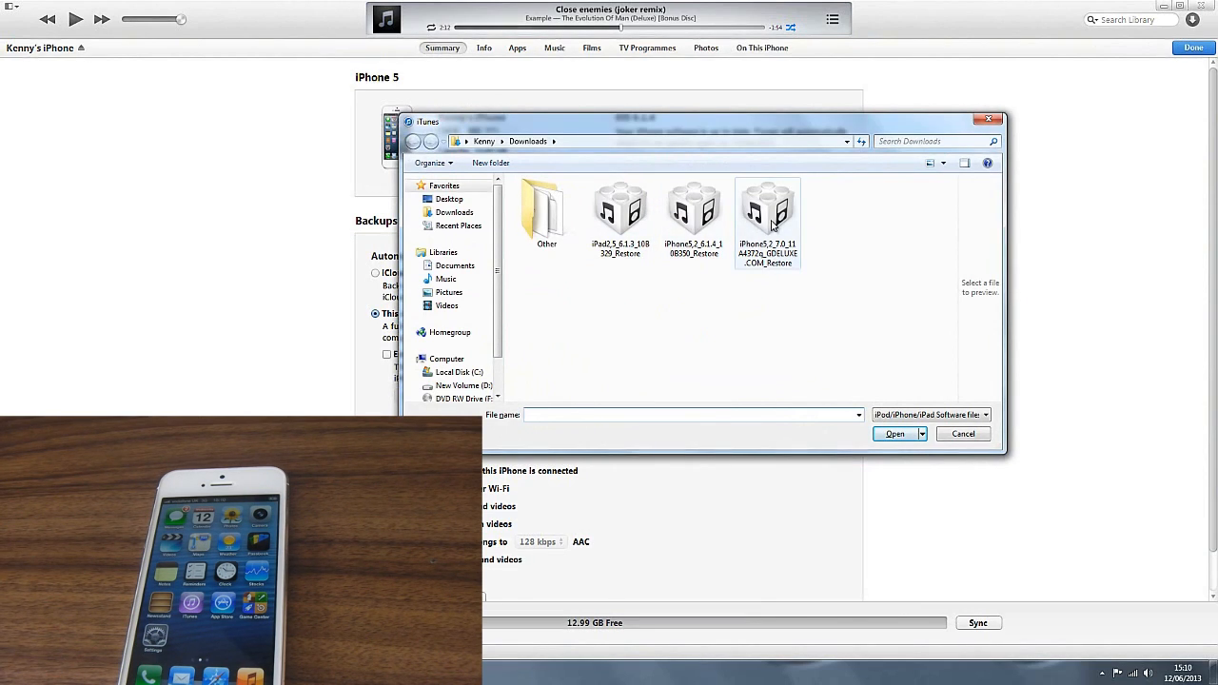
pyautogui.click(767, 205)
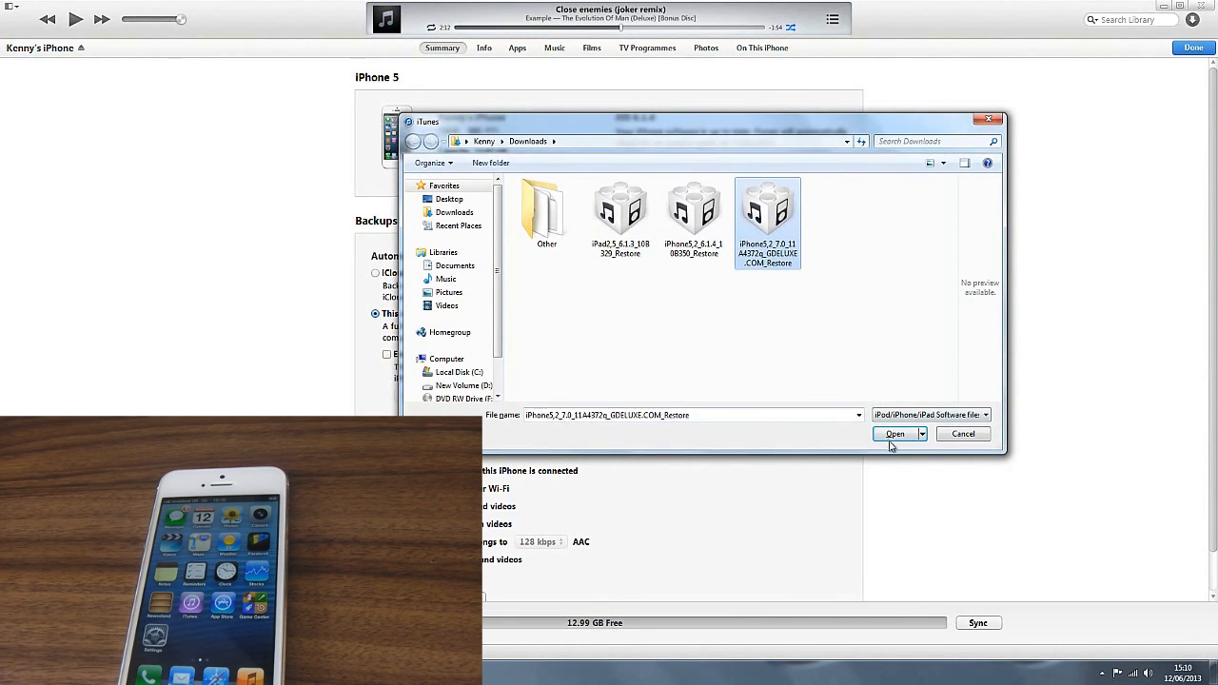
pyautogui.click(894, 434)
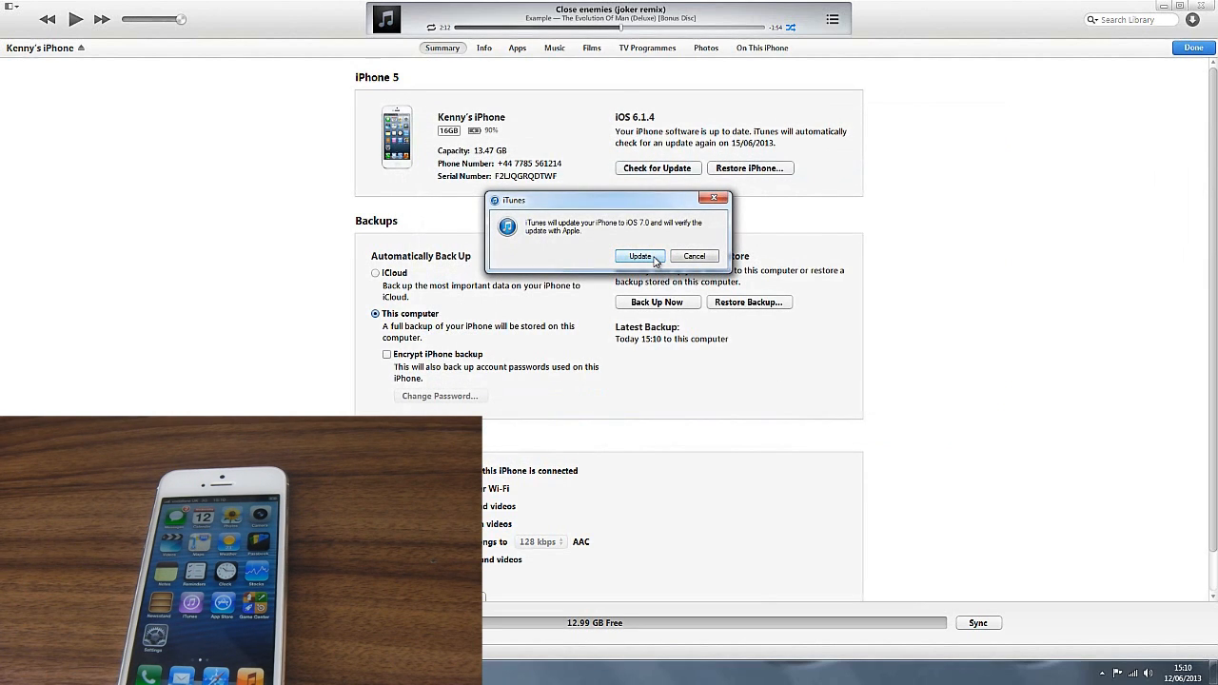
pyautogui.click(639, 256)
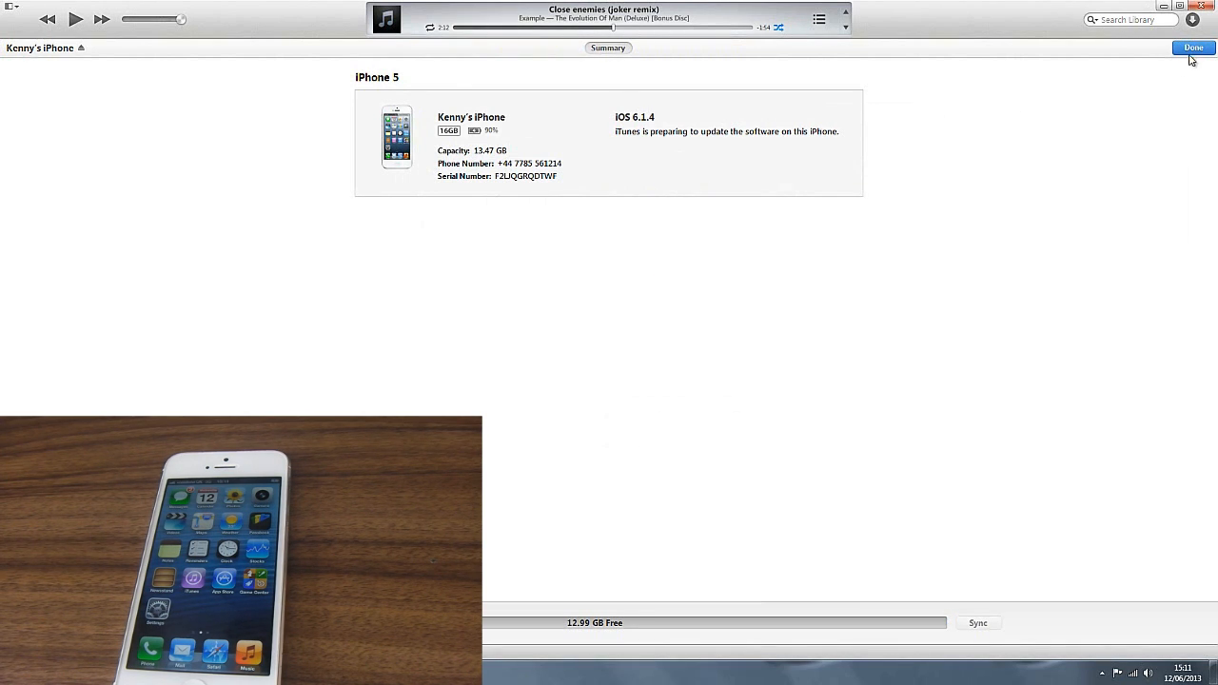
# Step: Check progress while iTunes extracts the iOS 7.0 software for the update
pyautogui.click(1193, 48)
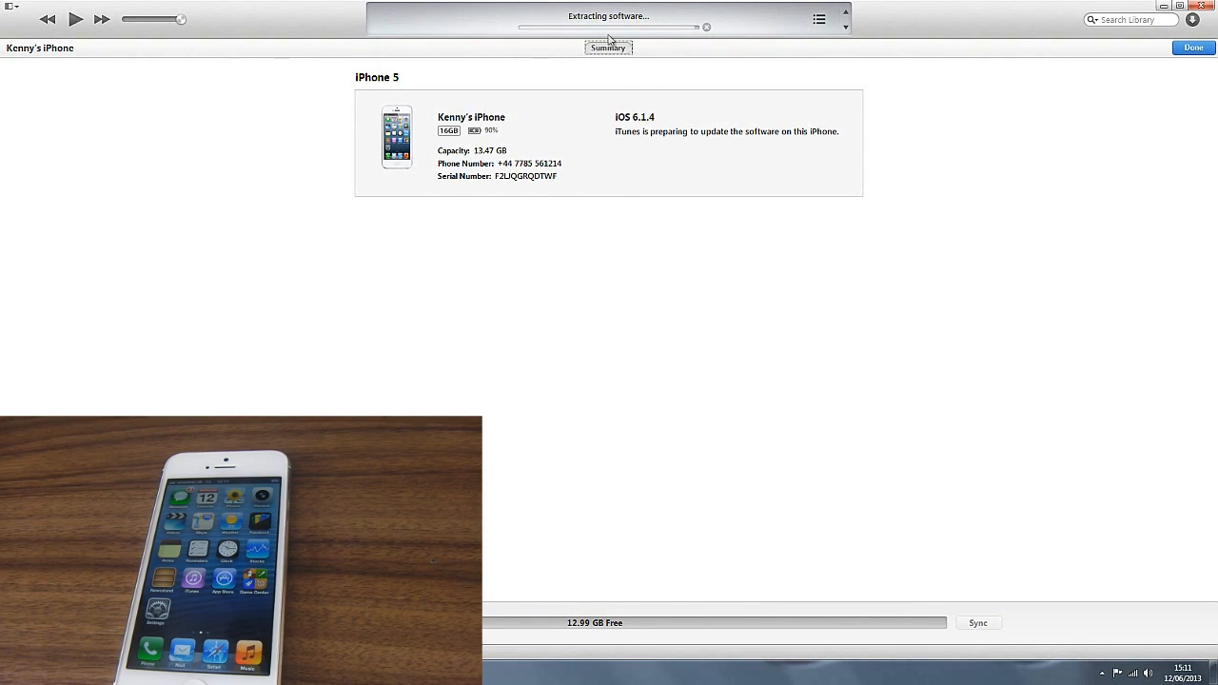
pyautogui.moveTo(609, 252)
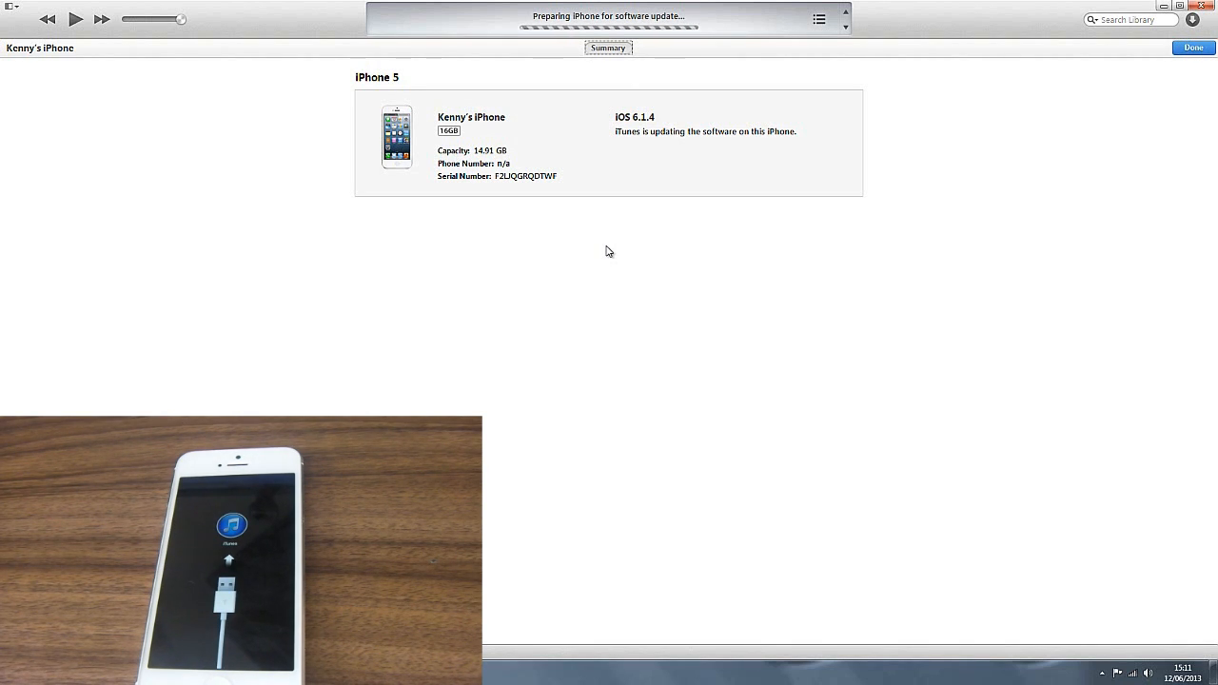
pyautogui.moveTo(703, 255)
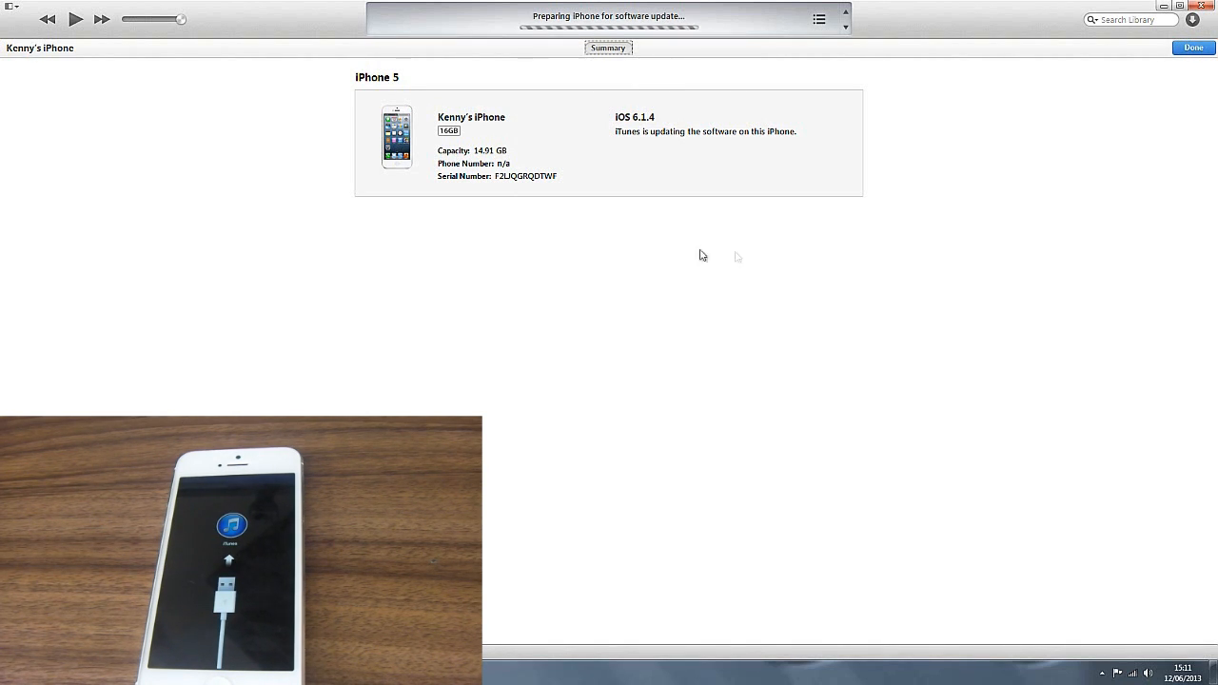
pyautogui.moveTo(1015, 432)
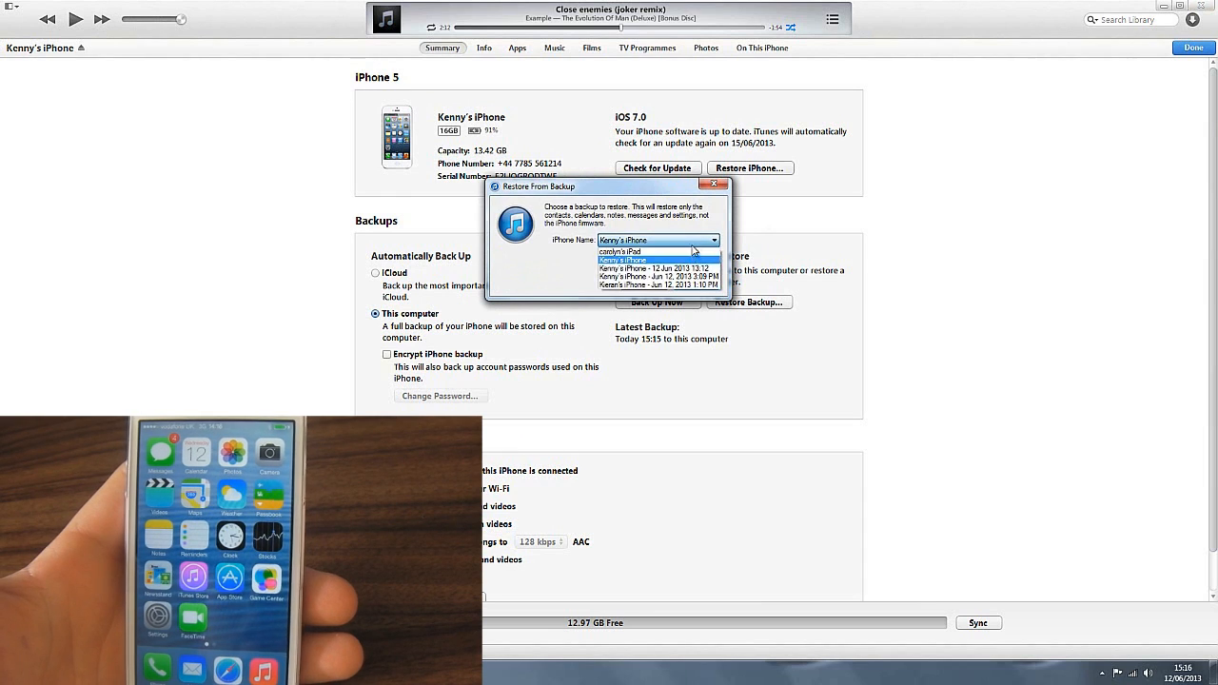
# Step: Choose the Jun 12, 2013 1:10 PM backup and start restoring the iPhone from it
pyautogui.click(660, 284)
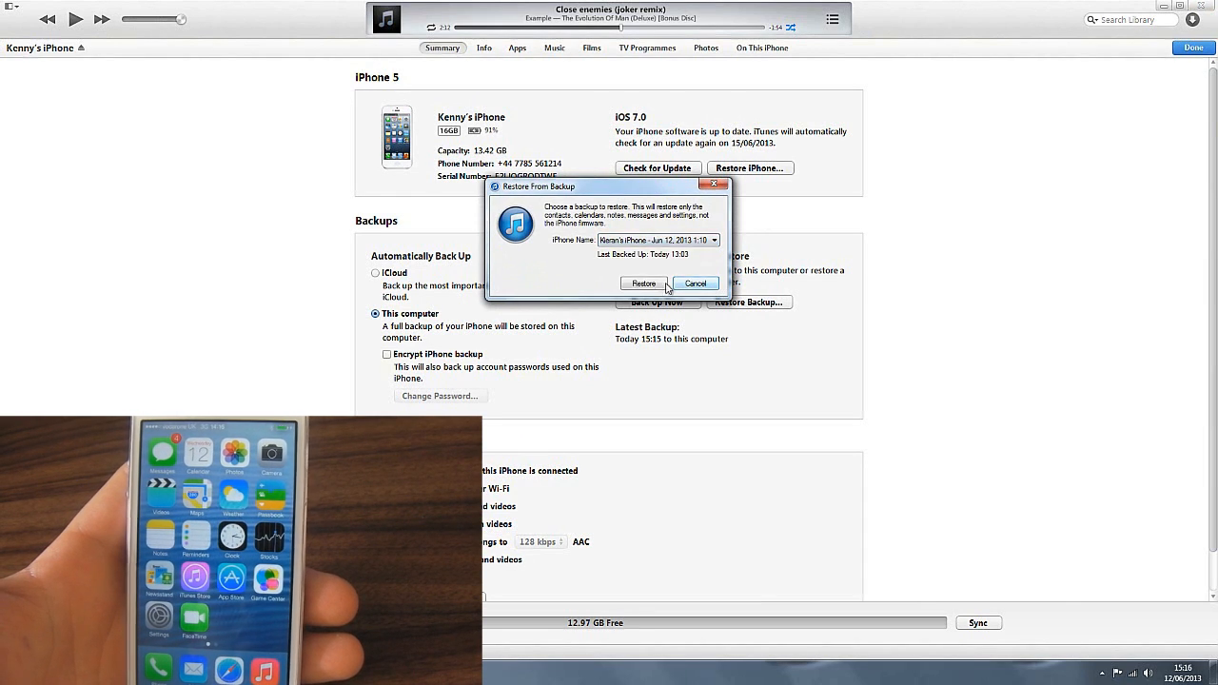
pyautogui.click(643, 284)
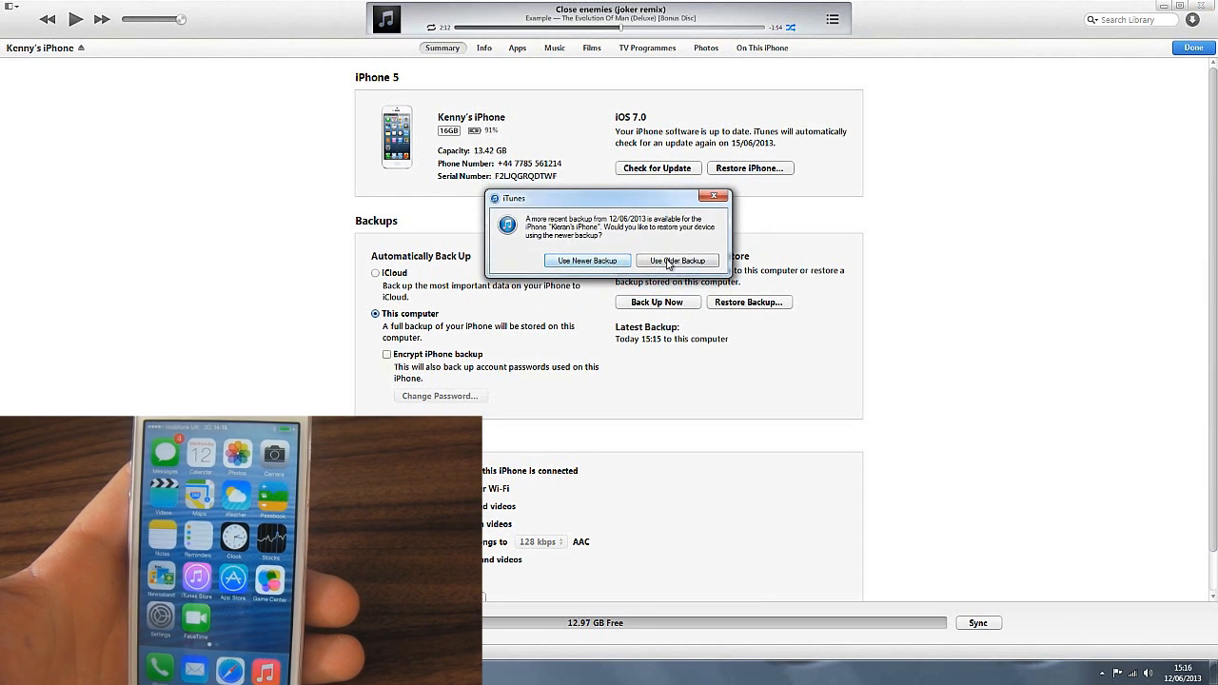